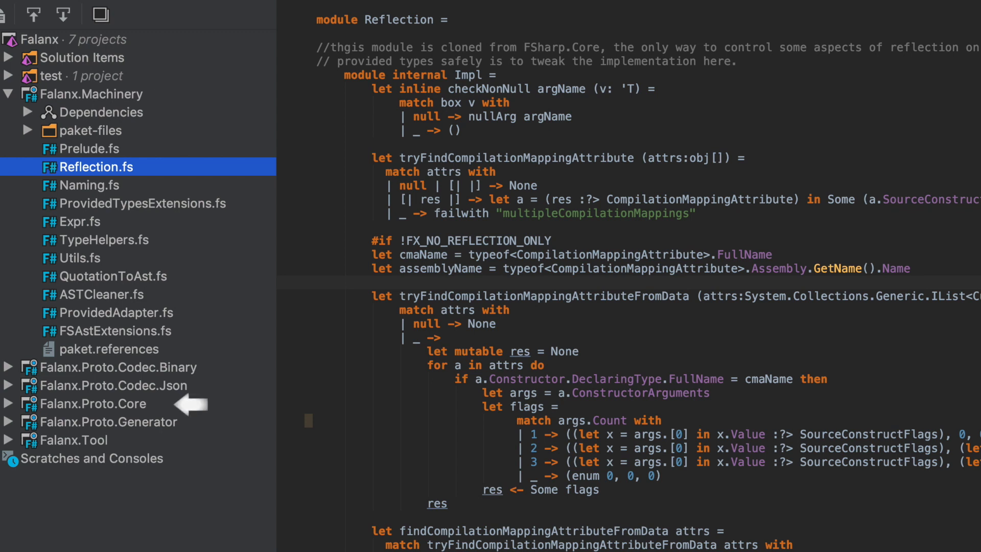
mouse_move(216, 420)
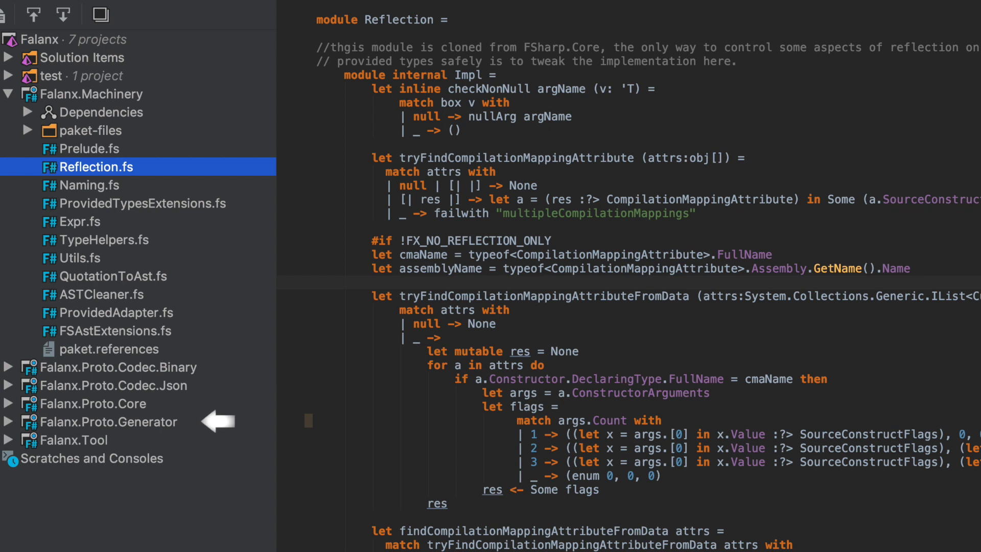
mouse_move(218, 381)
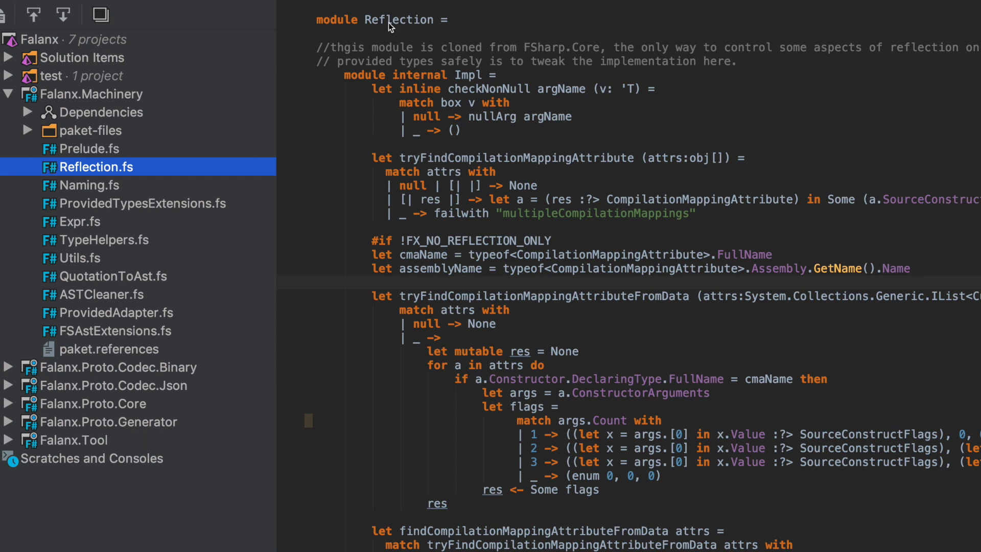
mouse_move(153, 132)
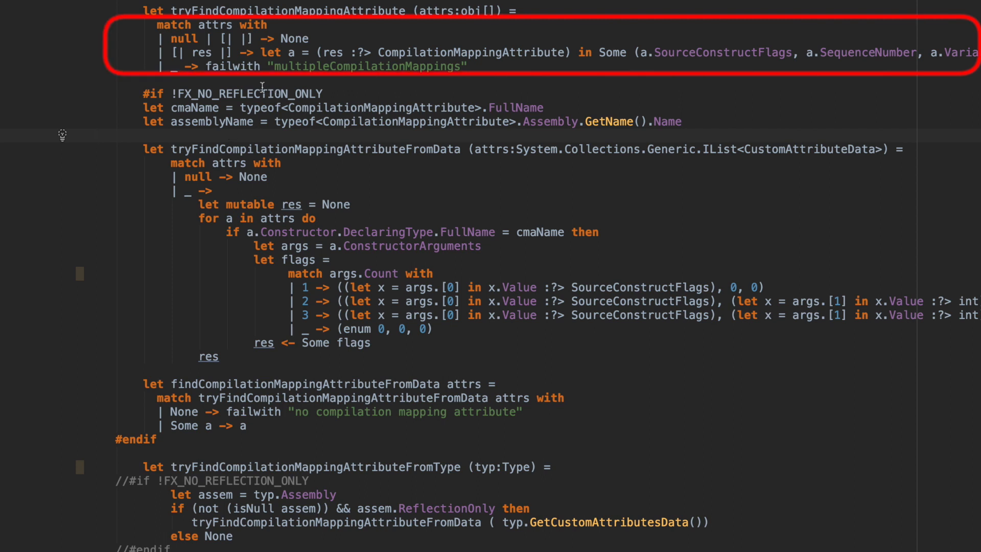
mouse_move(215, 25)
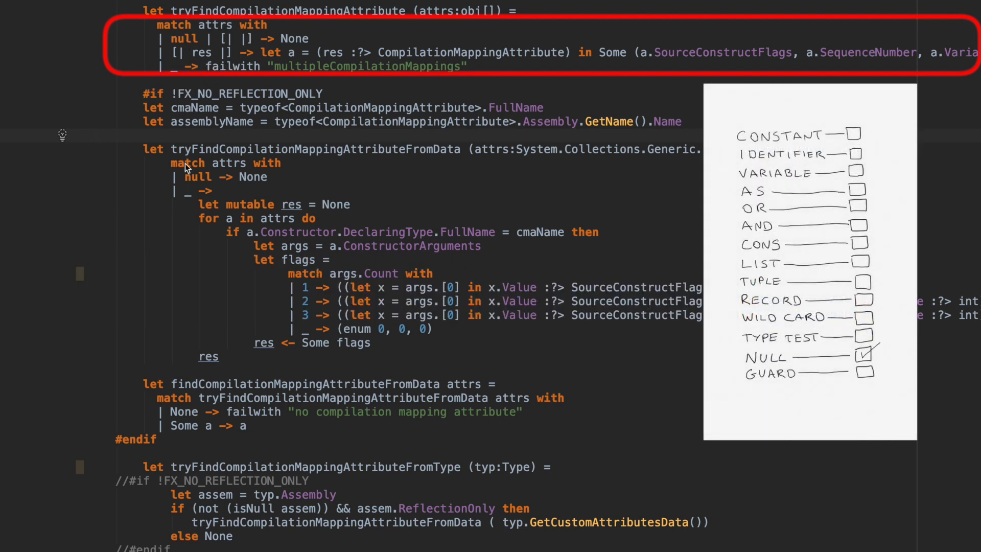
Scroll Reflection.fs down to the match on args.Count inside tryFindCompilationMappingAttributeFromData
scroll(down, 3)
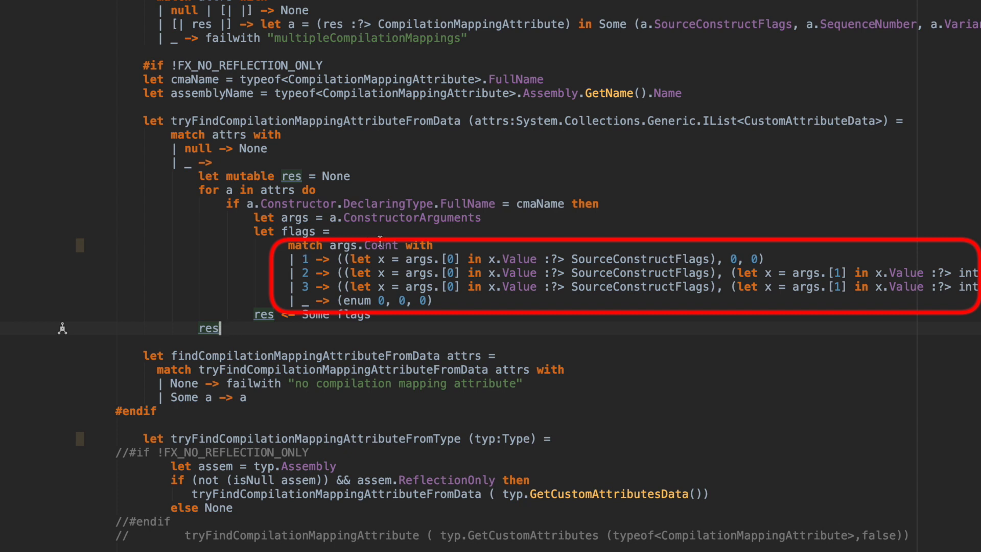
mouse_move(392, 369)
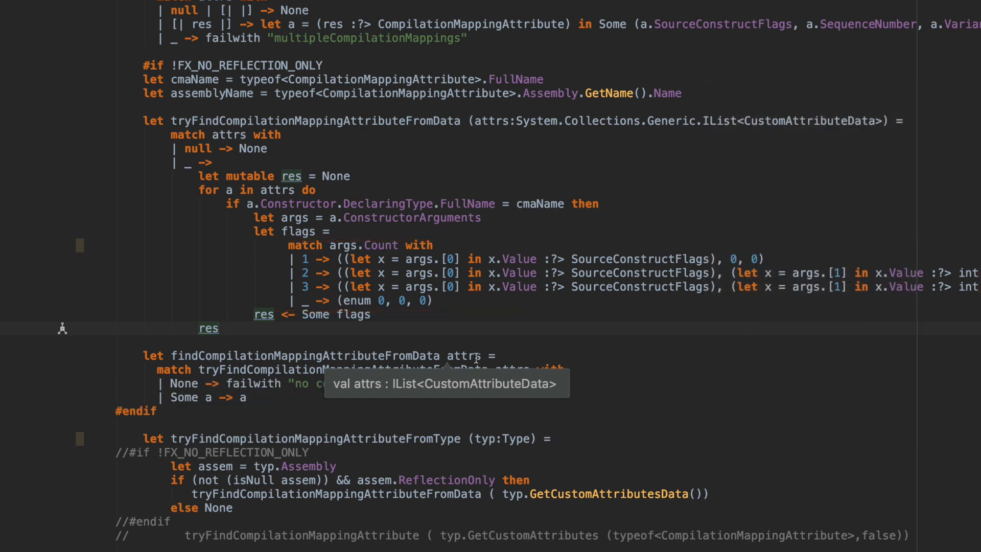
Scroll down to findCompilationMappingAttributeFromData and its None/Some match on the Option result
scroll(down, 3)
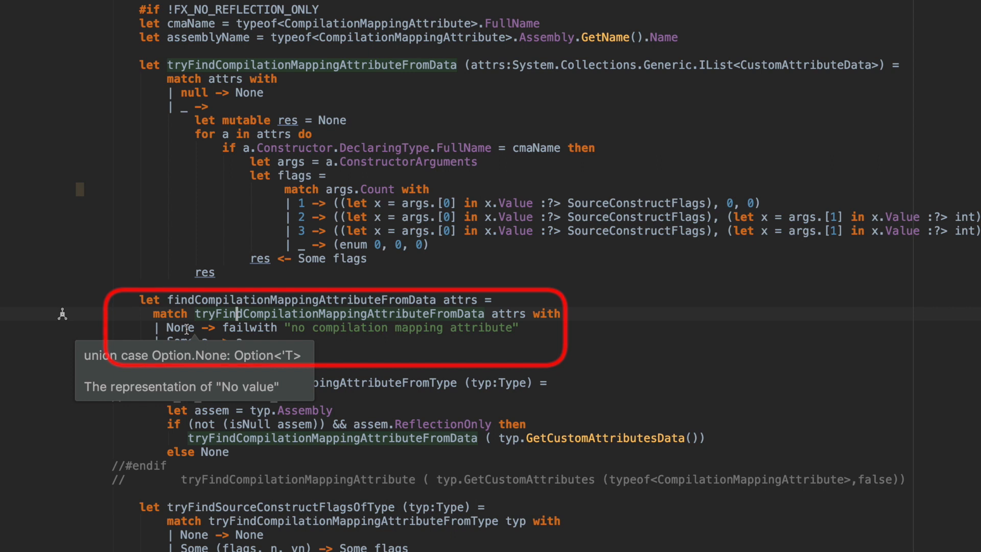
mouse_move(336, 395)
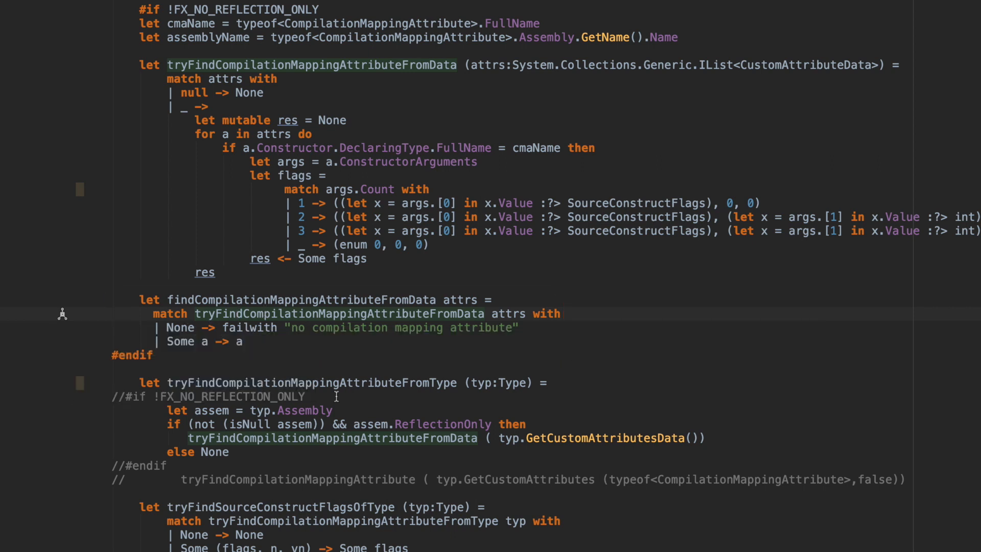
Scroll to isClosureRepr and select the bty variable bound in its base-type match
scroll(down, 3)
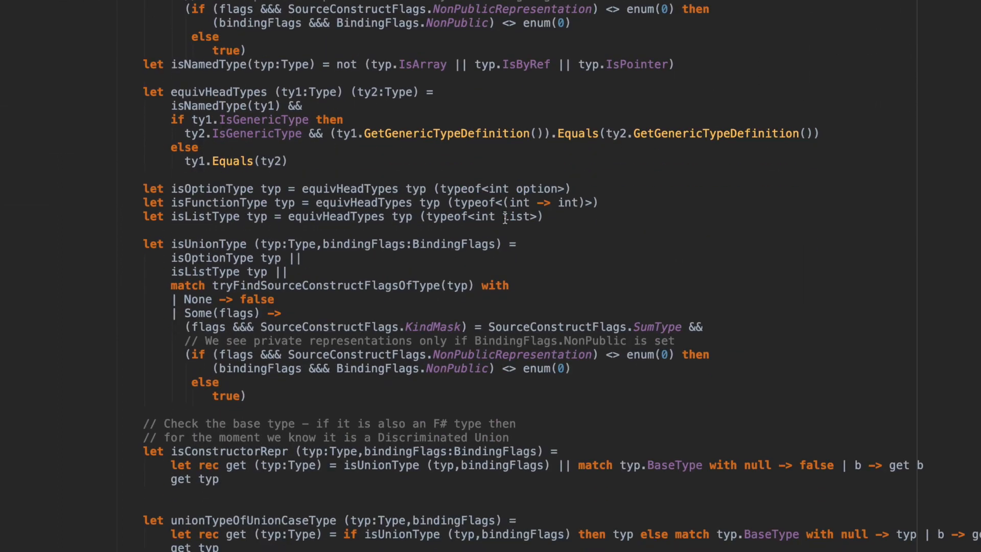
scroll(down, 3)
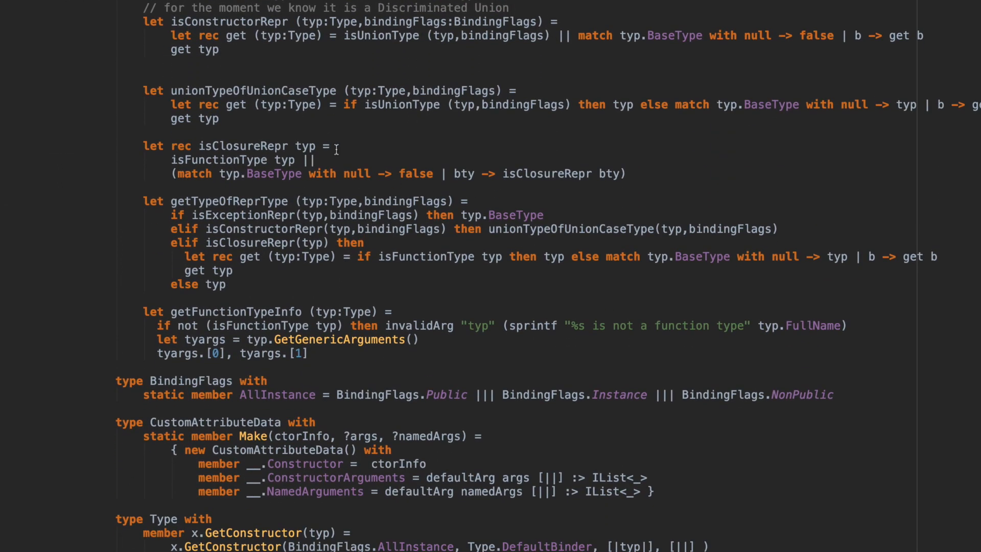
double_click(357, 173)
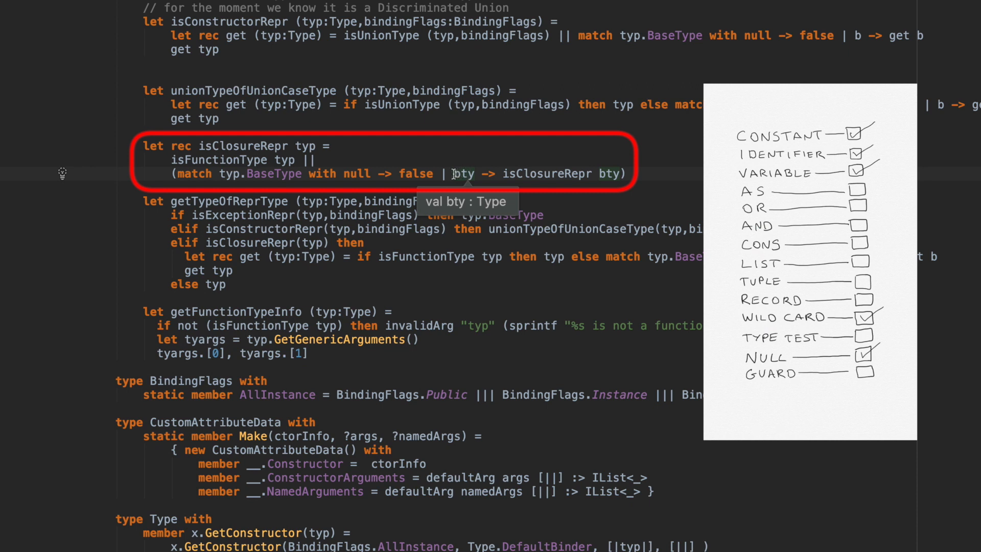
double_click(463, 174)
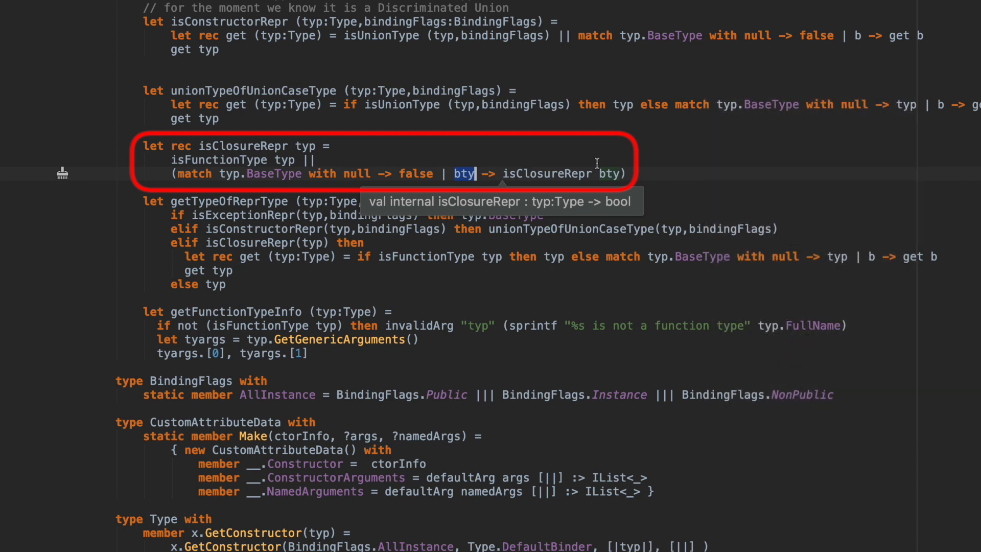
mouse_move(468, 289)
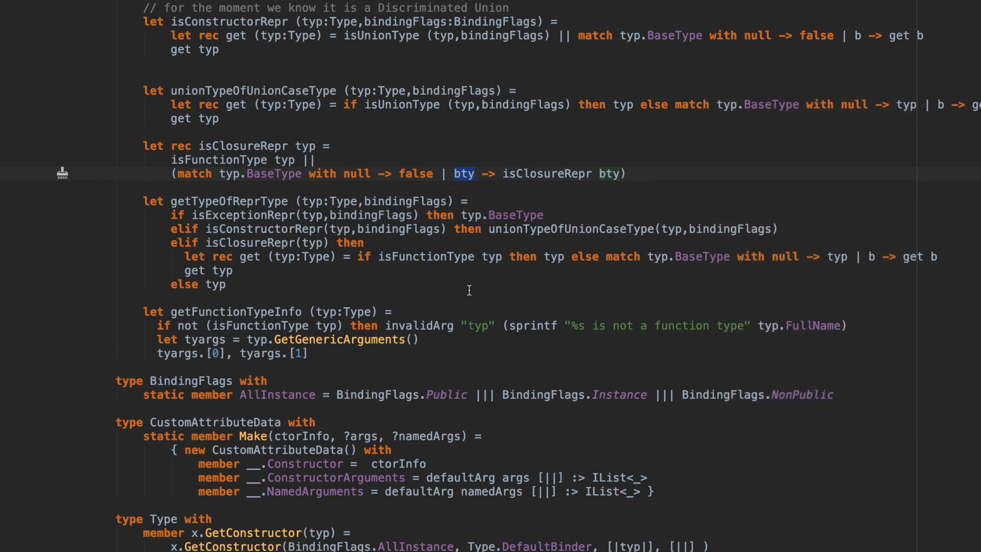
Scroll through the provided-types code until eventof's Lambda and Call list pattern is visible
scroll(down, 3)
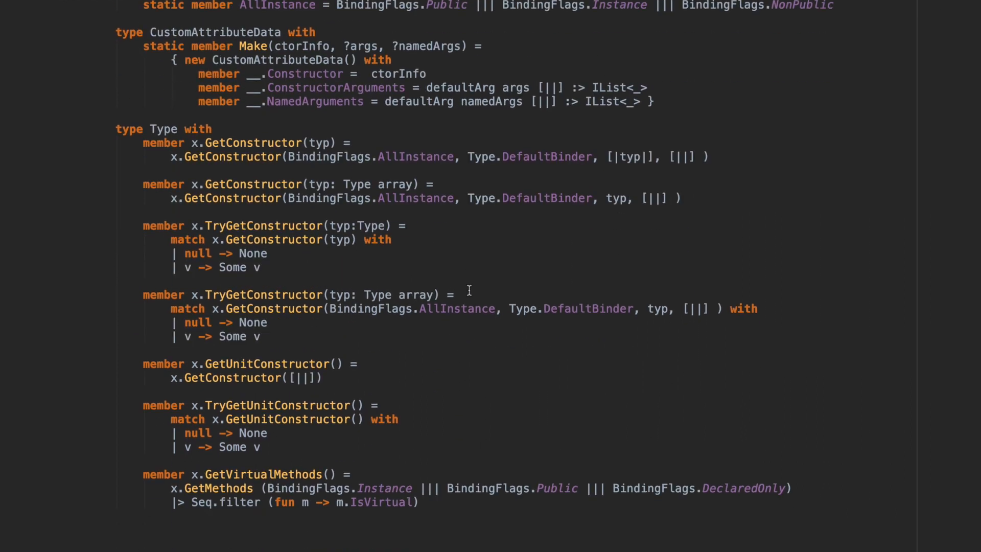
scroll(down, 3)
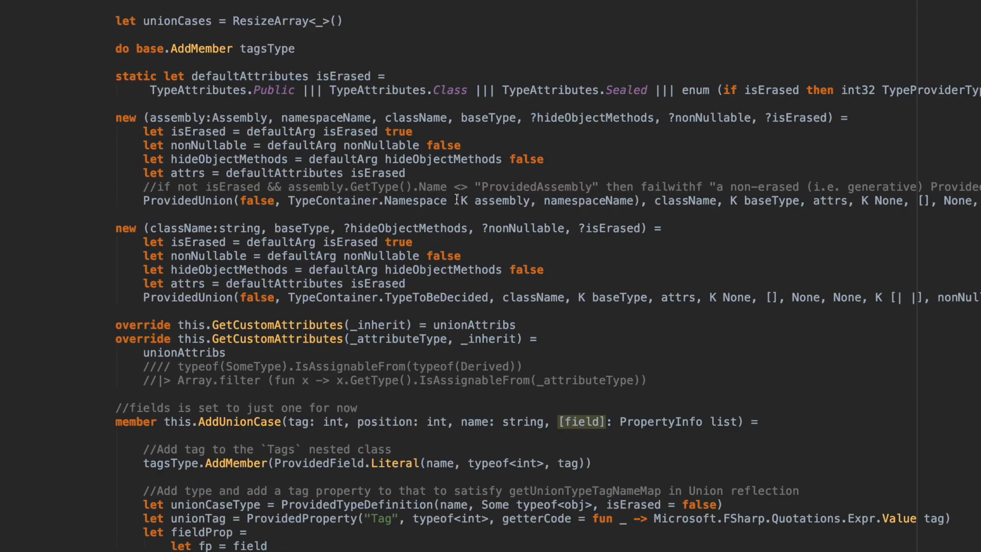
scroll(down, 3)
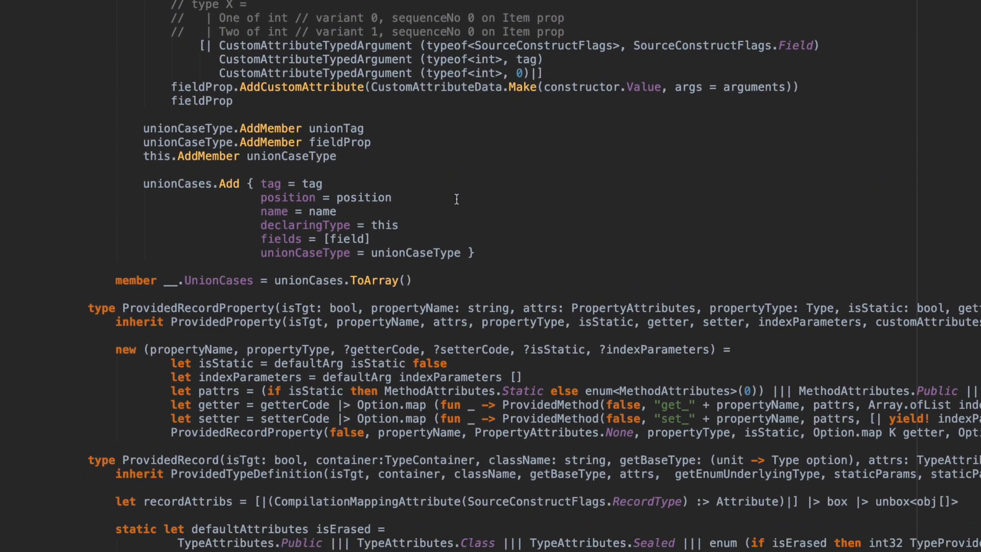
scroll(down, 3)
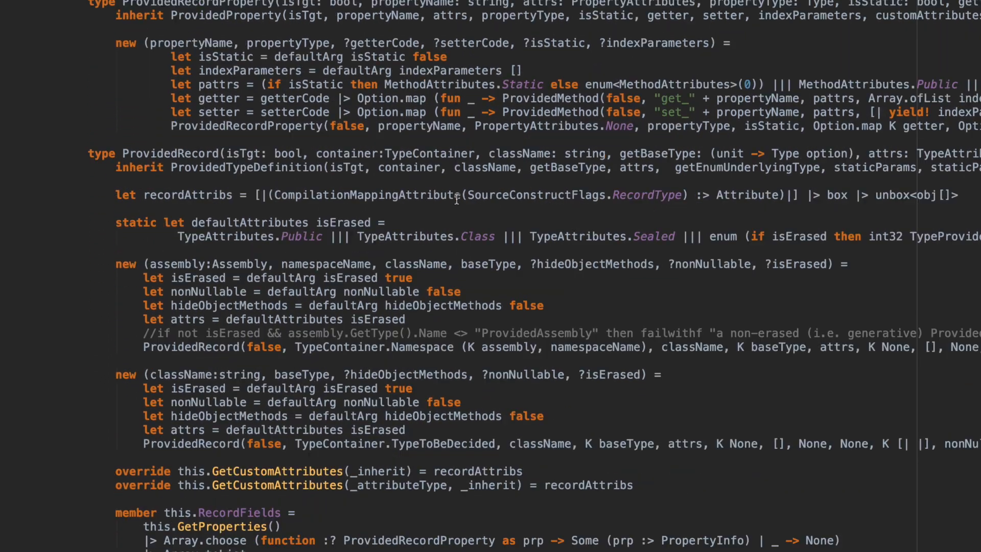
scroll(down, 3)
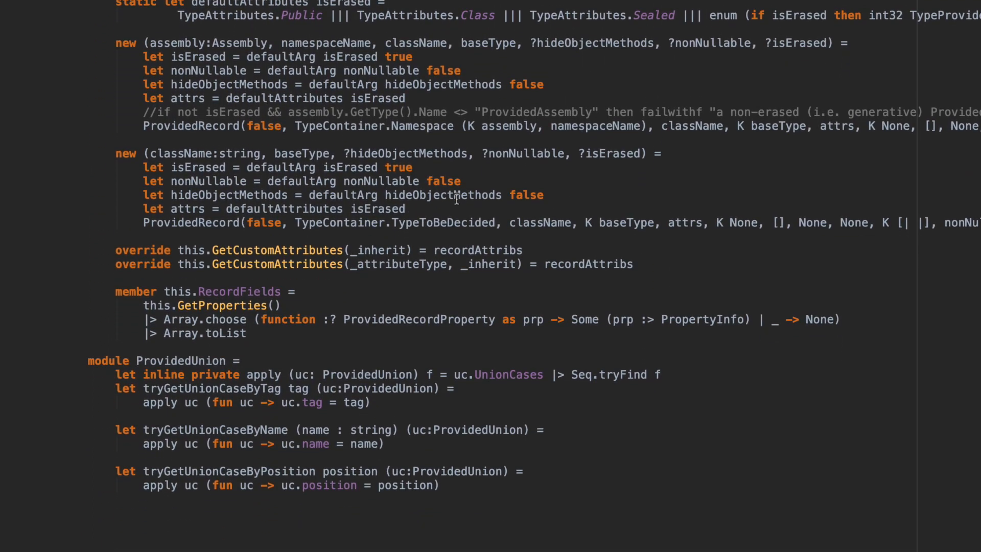
scroll(down, 3)
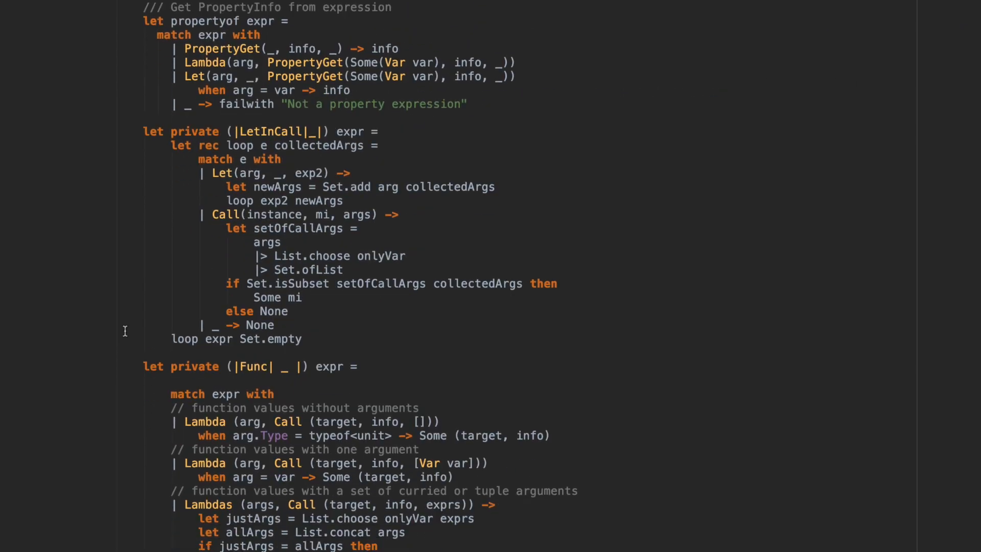
scroll(down, 3)
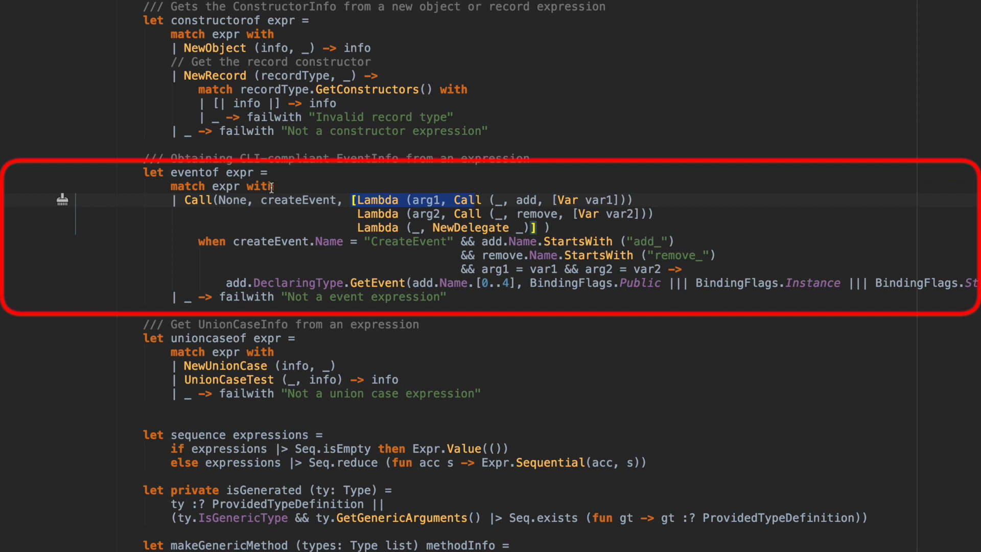
mouse_move(200, 199)
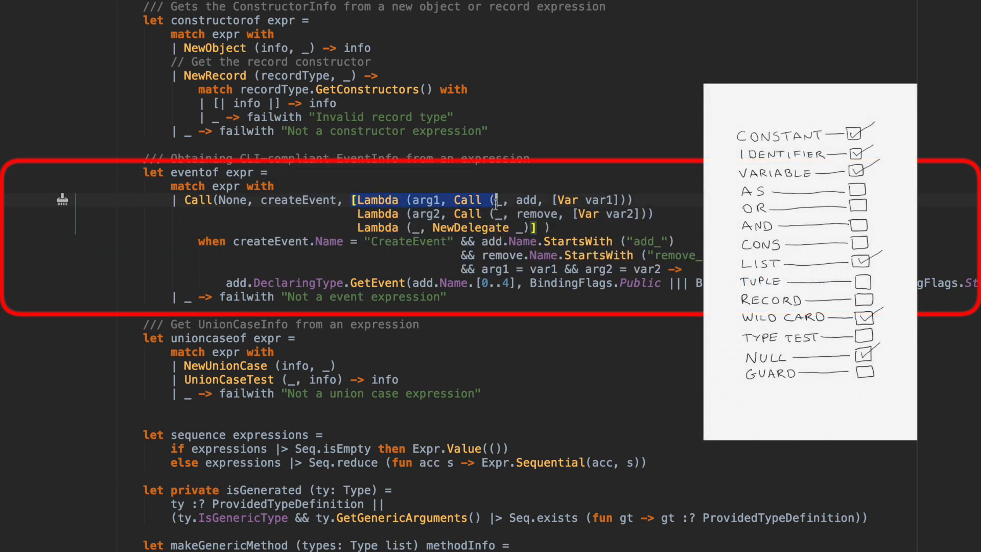
mouse_move(375, 199)
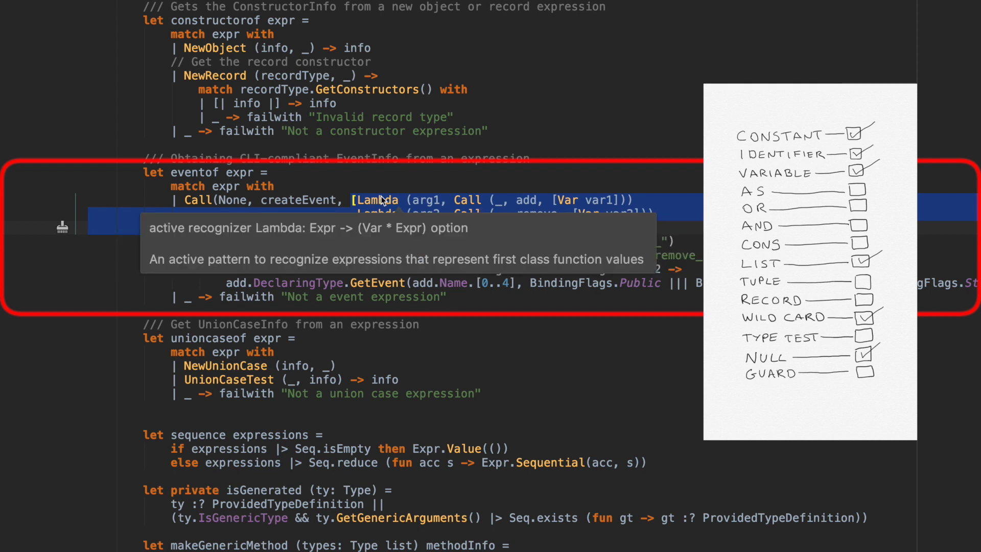
mouse_move(381, 130)
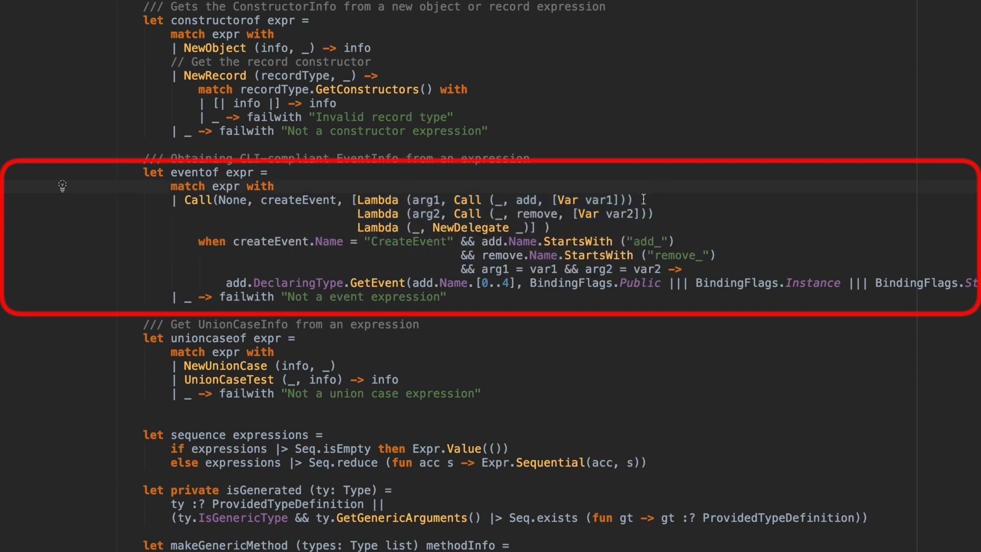
mouse_move(378, 200)
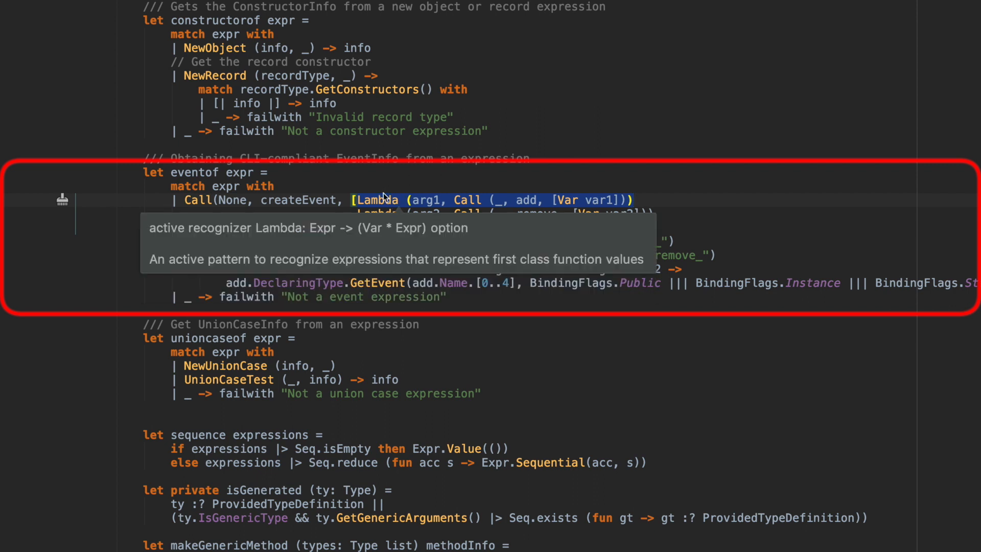
mouse_move(464, 199)
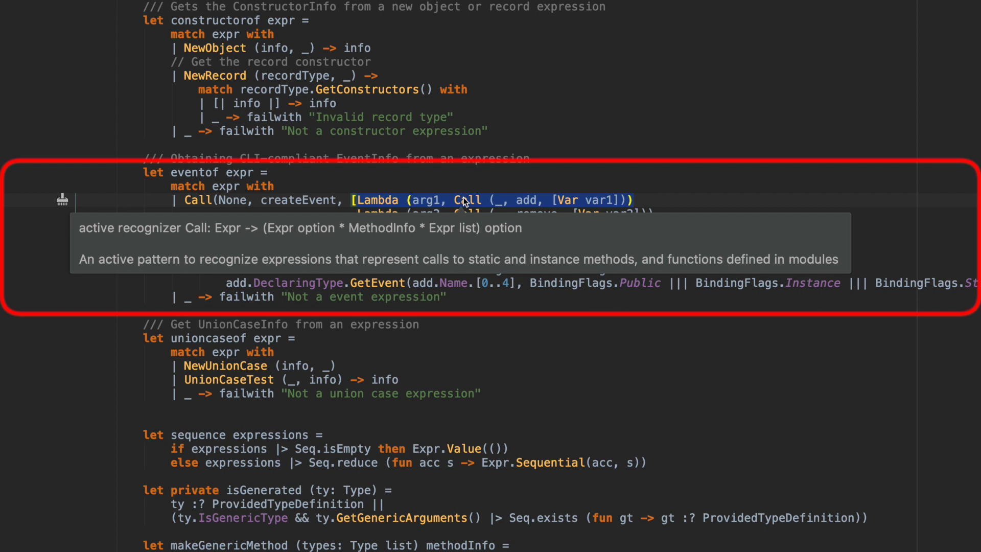
mouse_move(556, 203)
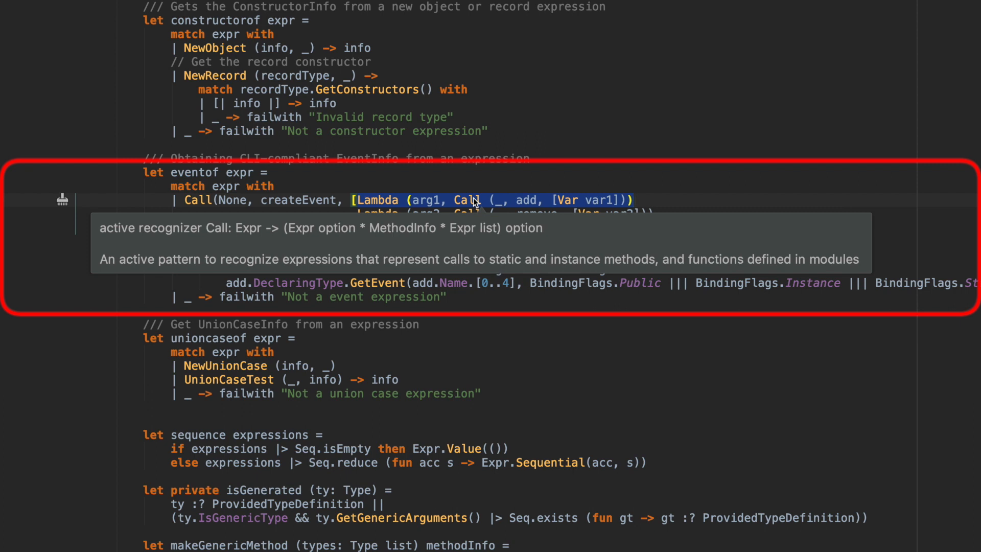
mouse_move(563, 199)
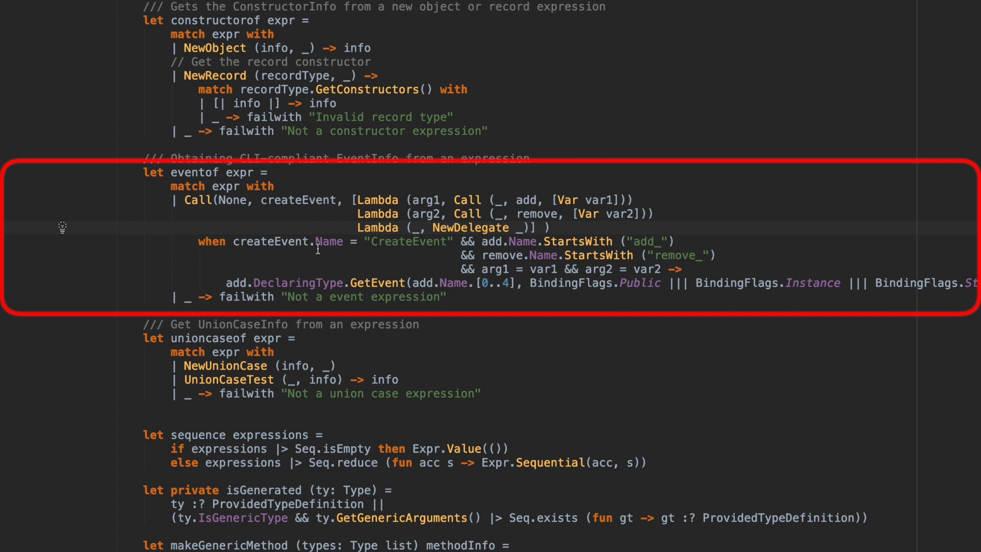
mouse_move(328, 241)
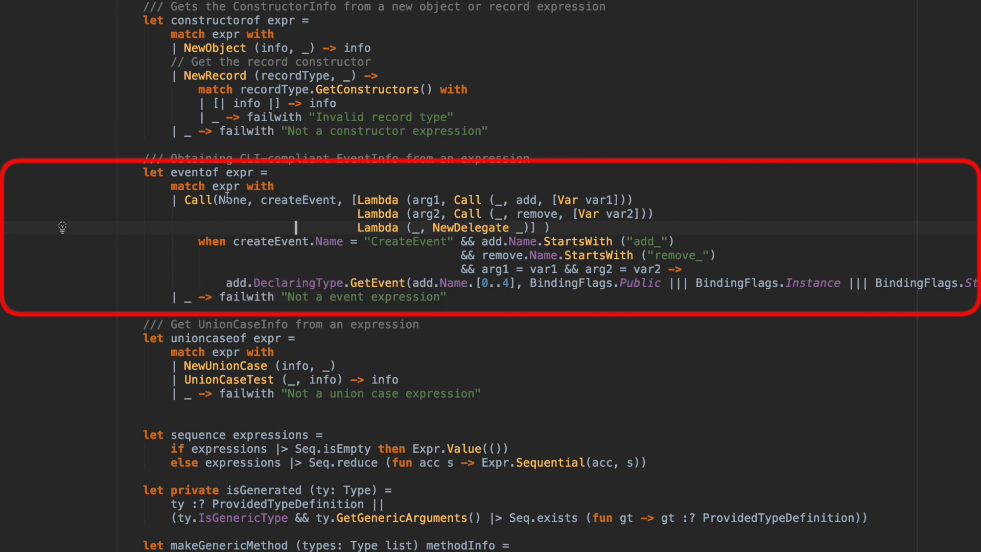
mouse_move(256, 241)
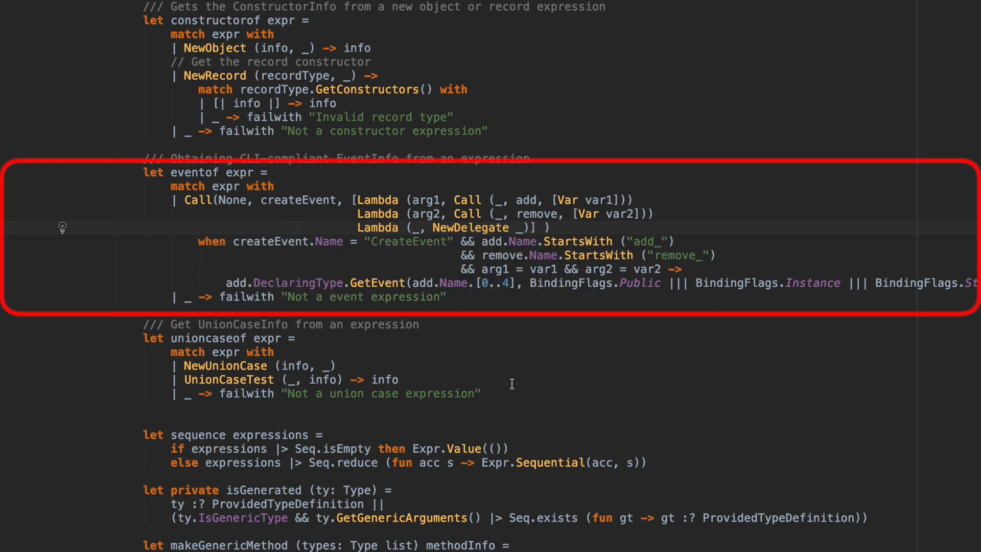
mouse_move(630, 357)
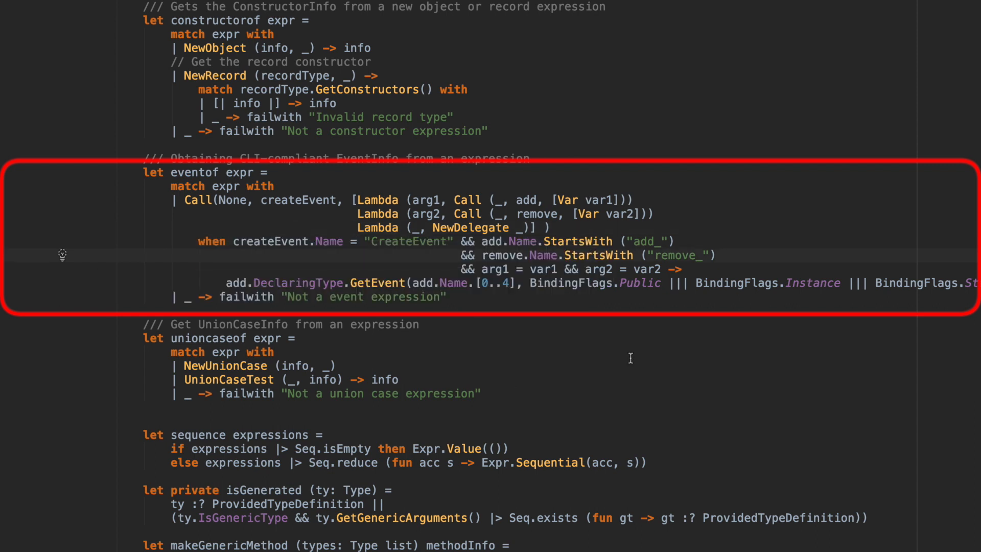
Point out the remove_ prefix check inside eventof's when guard
click(654, 254)
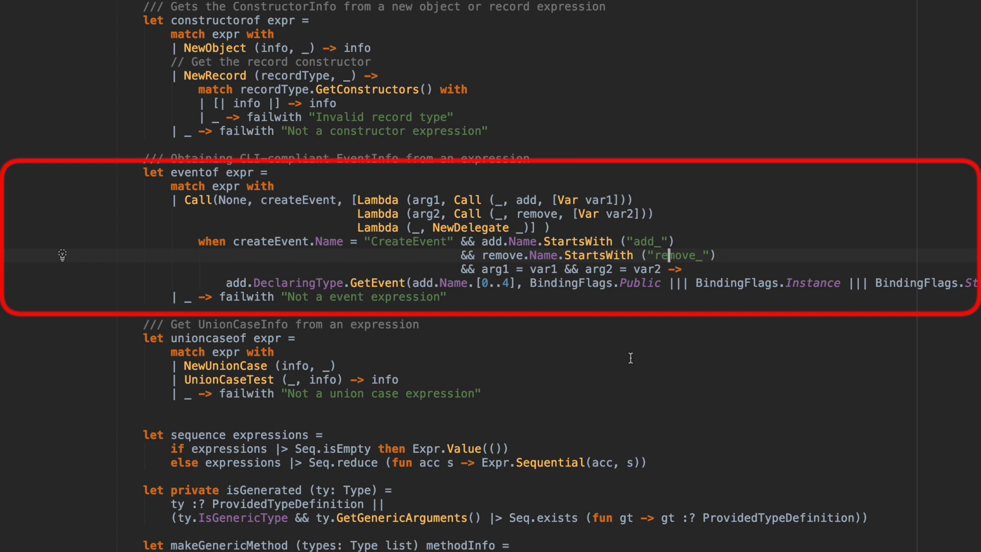
mouse_move(580, 328)
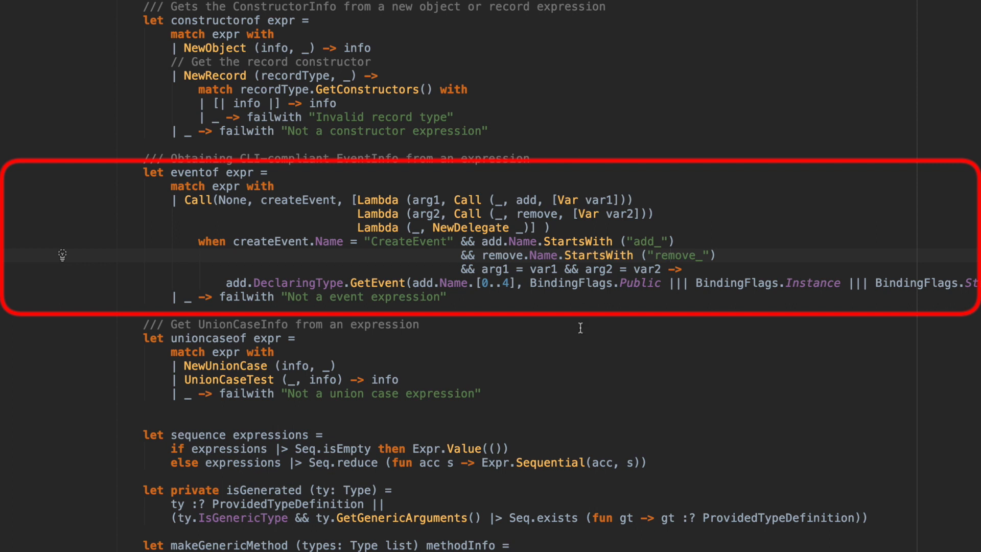
click(667, 255)
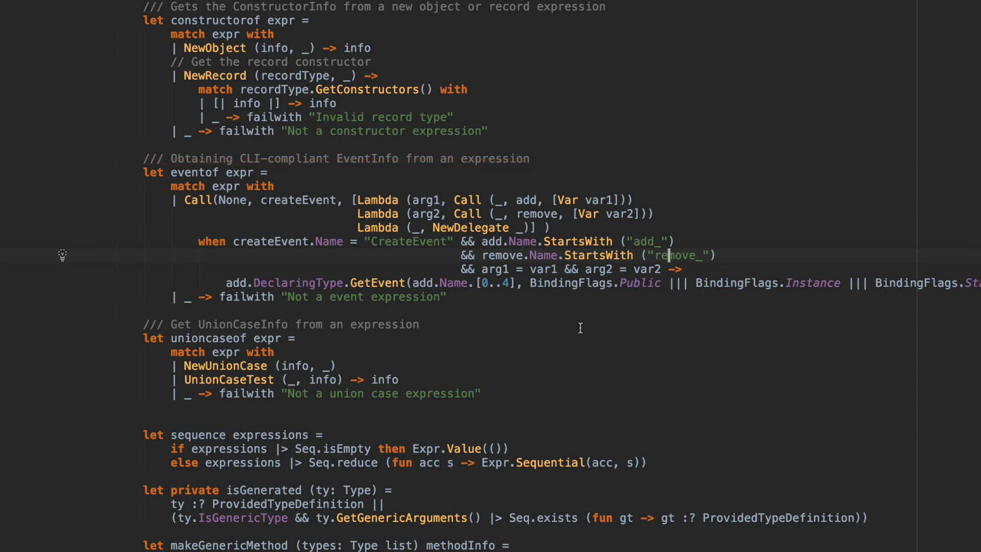
Scroll to tryParseRange and highlight usages of the file name bound by its as pattern
scroll(down, 3)
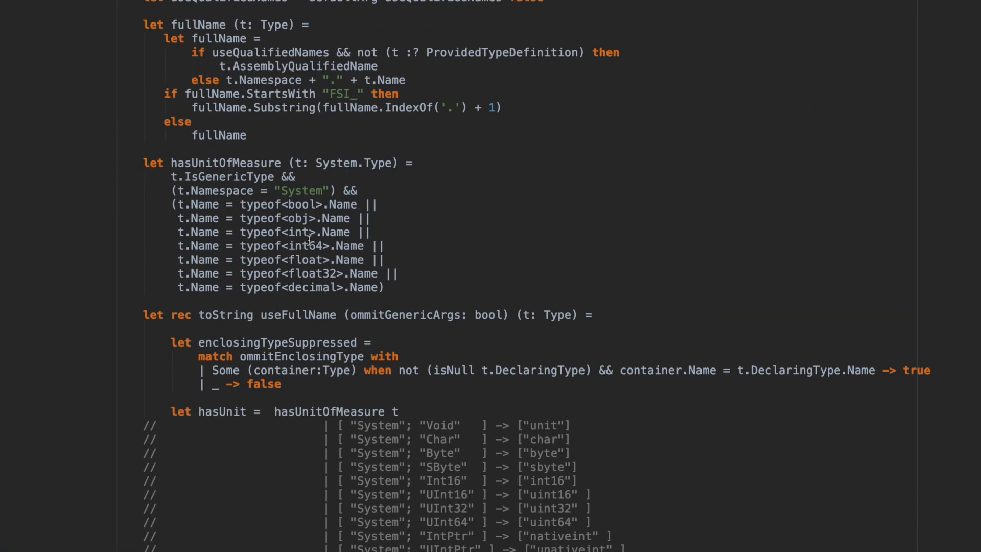
scroll(down, 3)
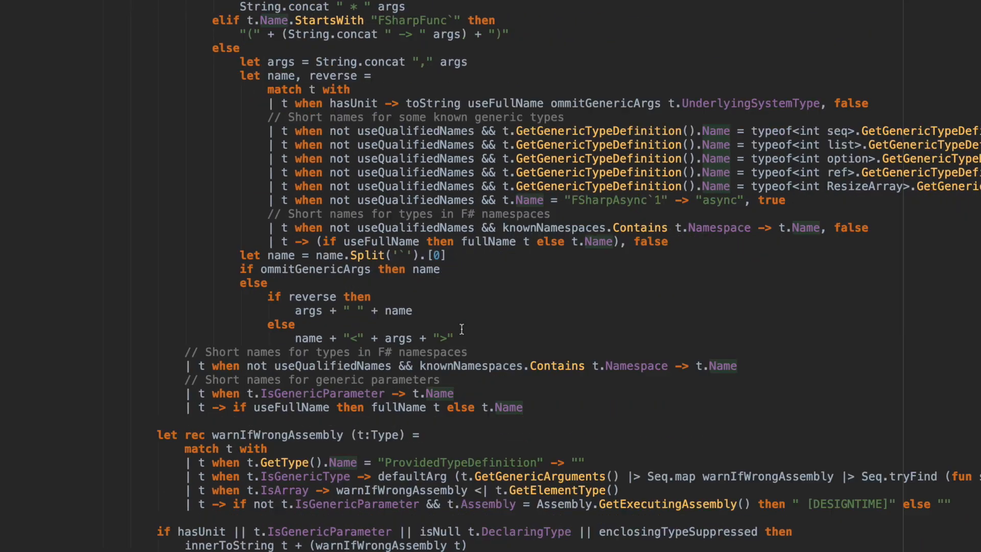
click(80, 257)
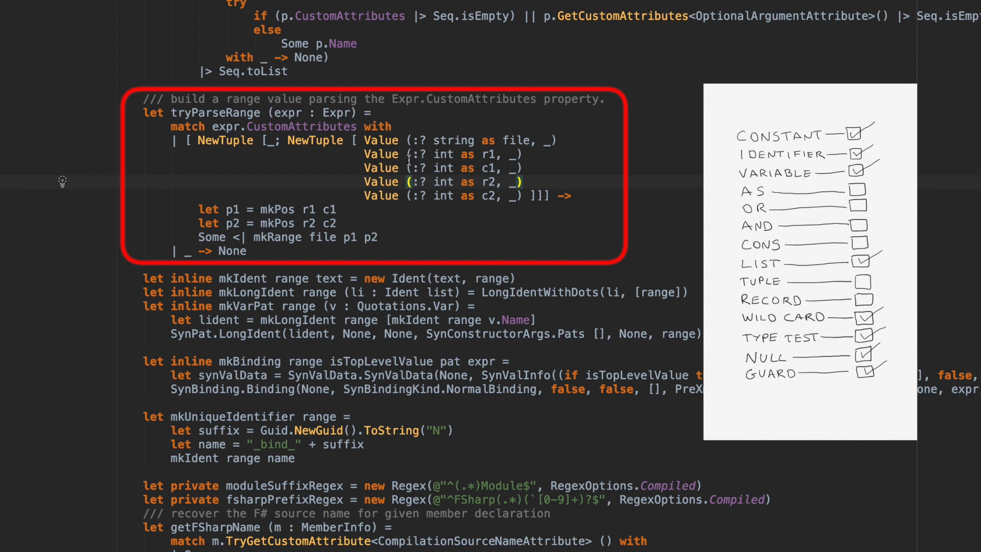
mouse_move(456, 140)
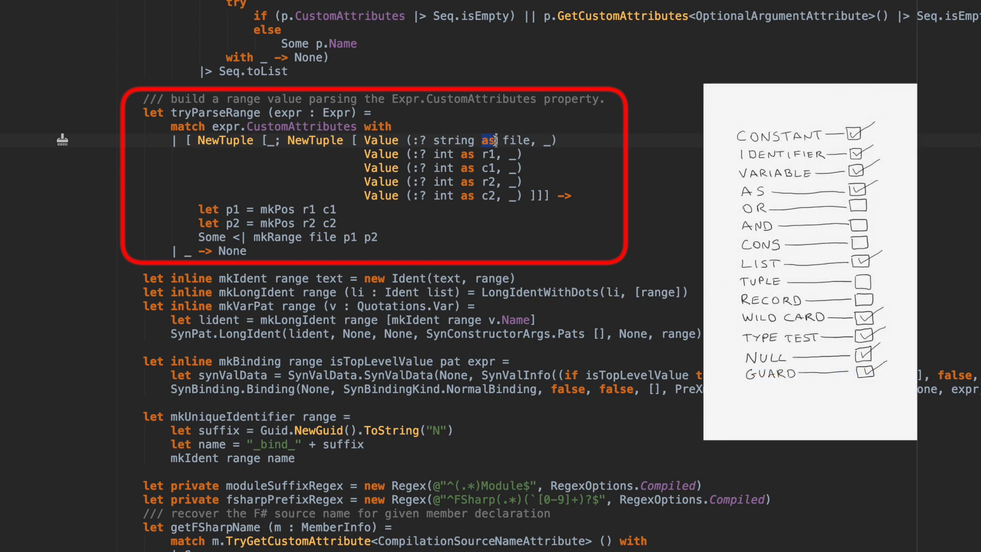
mouse_move(456, 140)
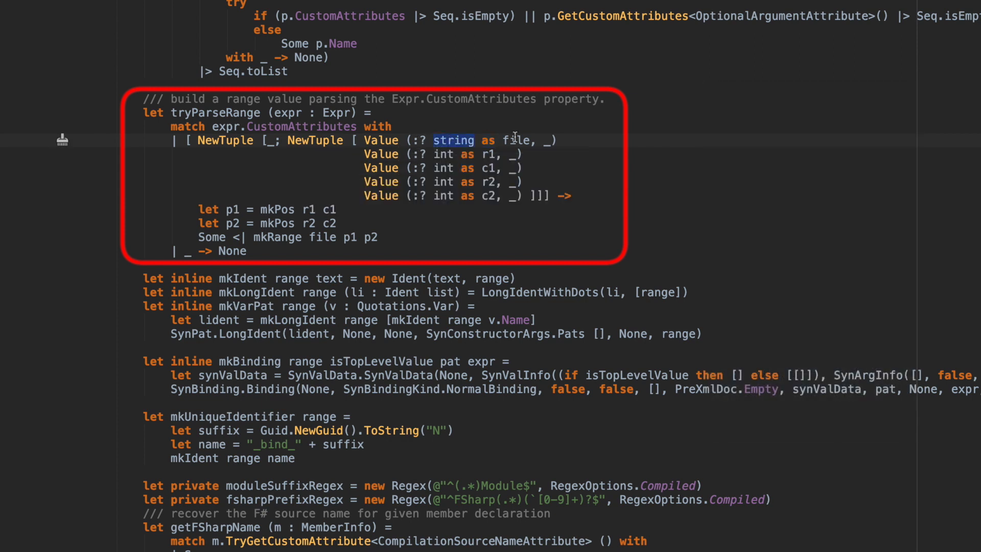
double_click(514, 140)
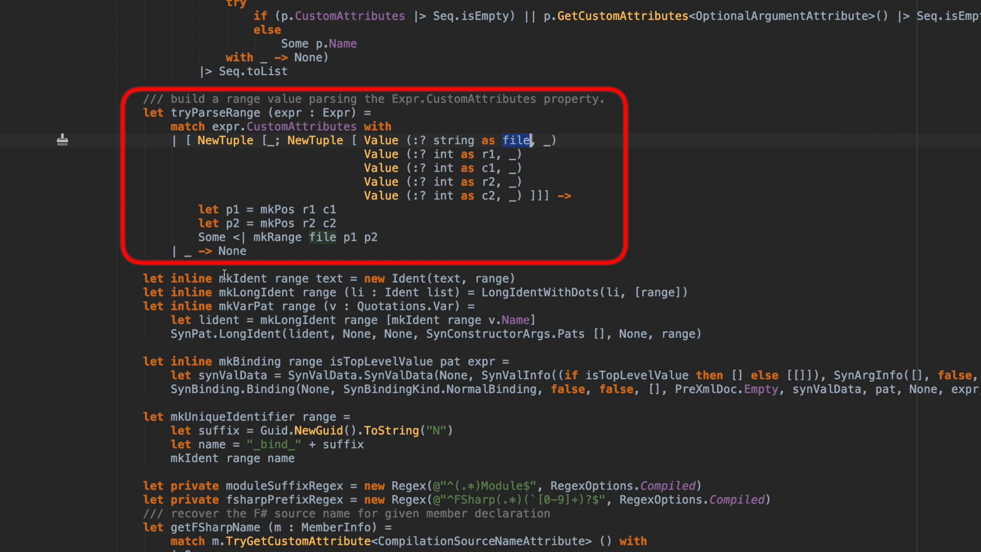
mouse_move(322, 236)
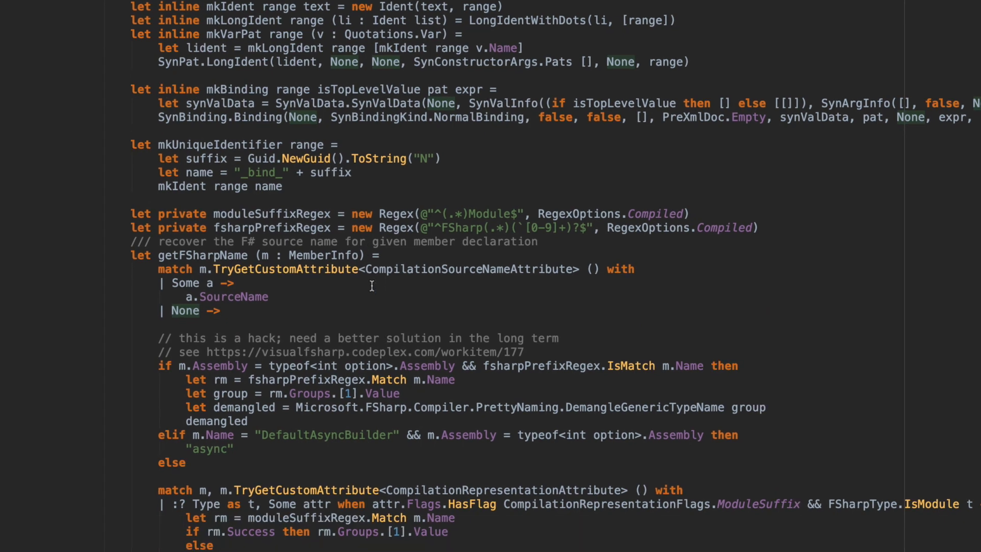
Scroll past exprToAst and ProvidedTypeDefinition down to primitiveReader's type-name string matches
scroll(down, 3)
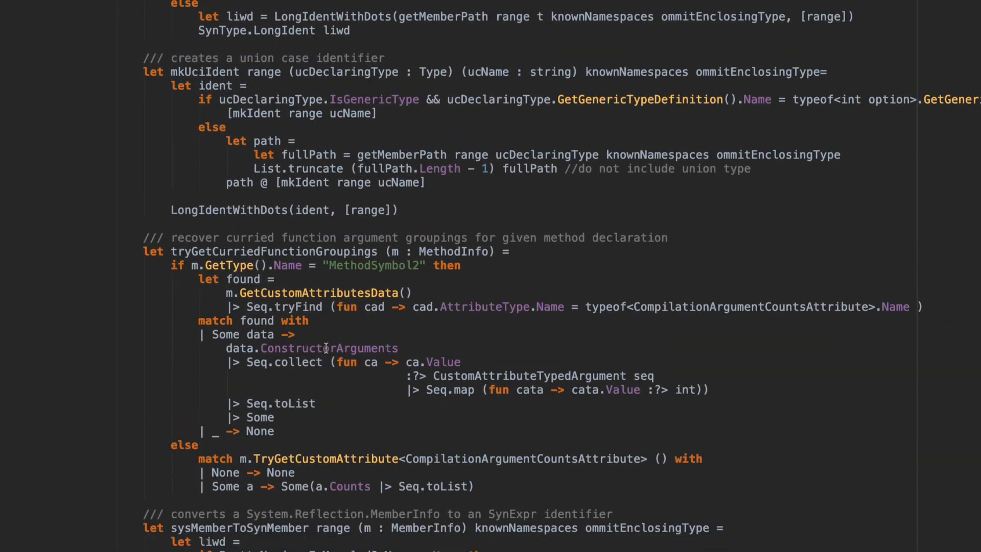
scroll(down, 3)
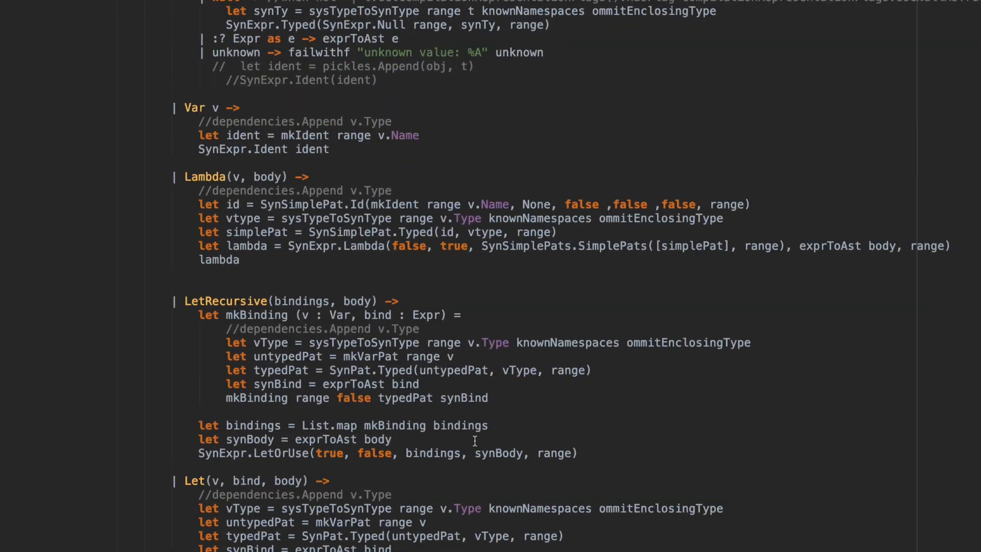
scroll(down, 3)
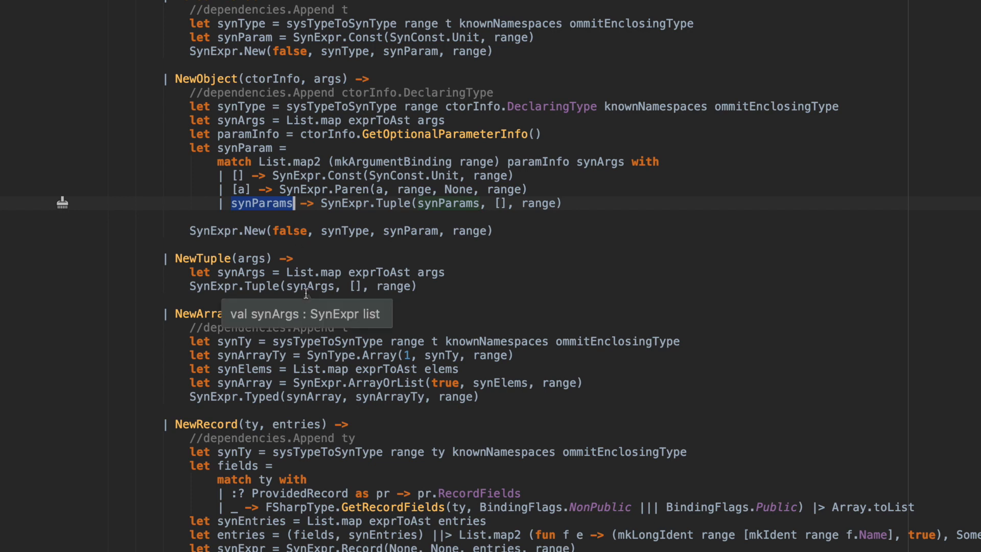
scroll(down, 3)
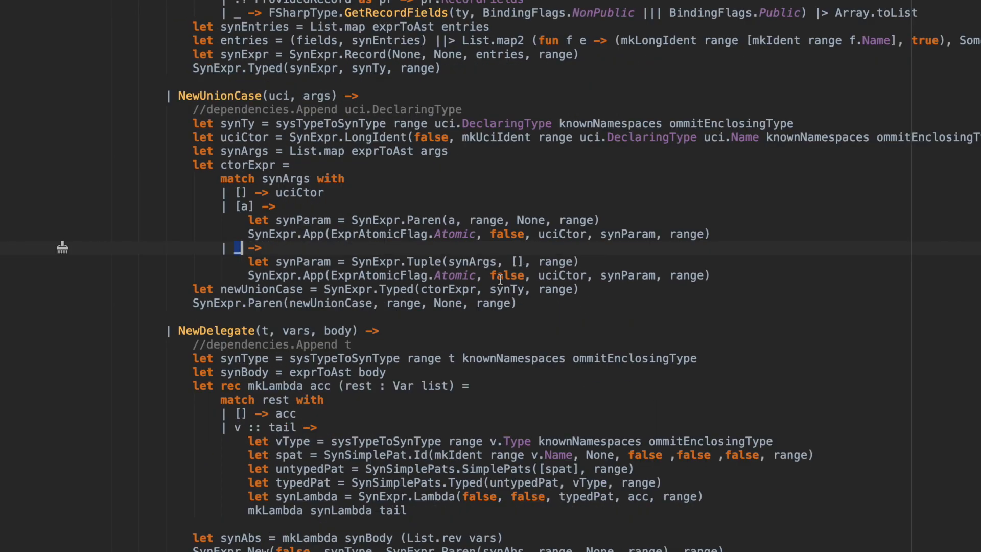
scroll(down, 3)
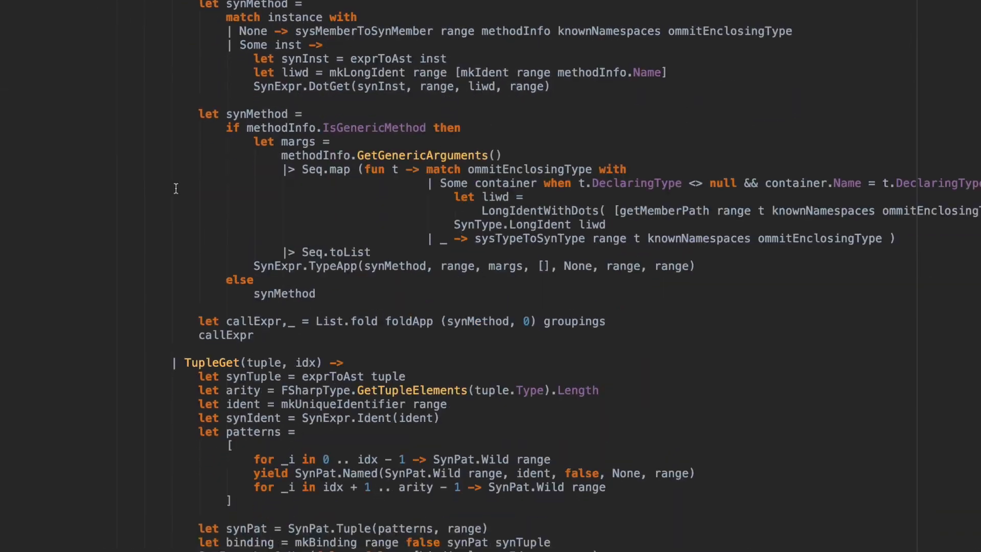
scroll(down, 3)
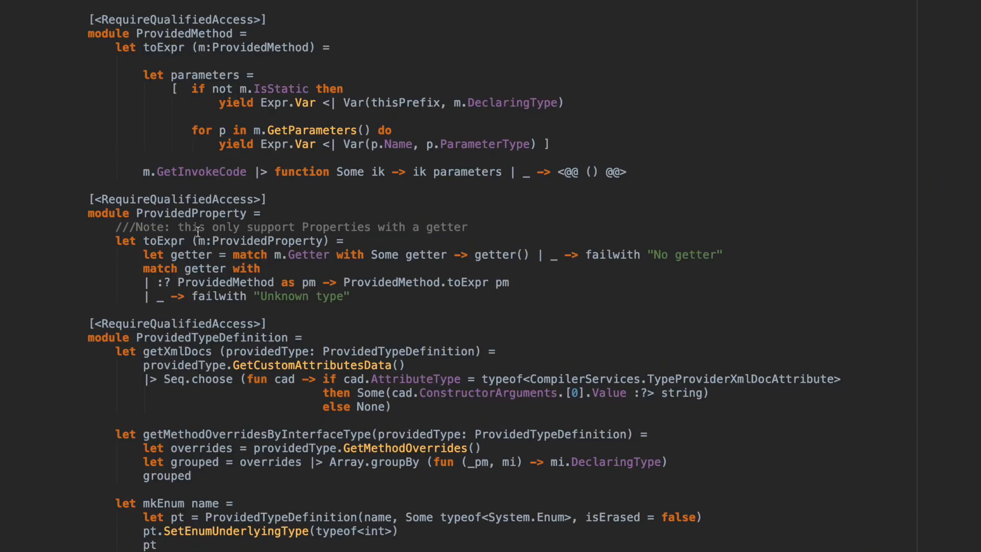
scroll(down, 3)
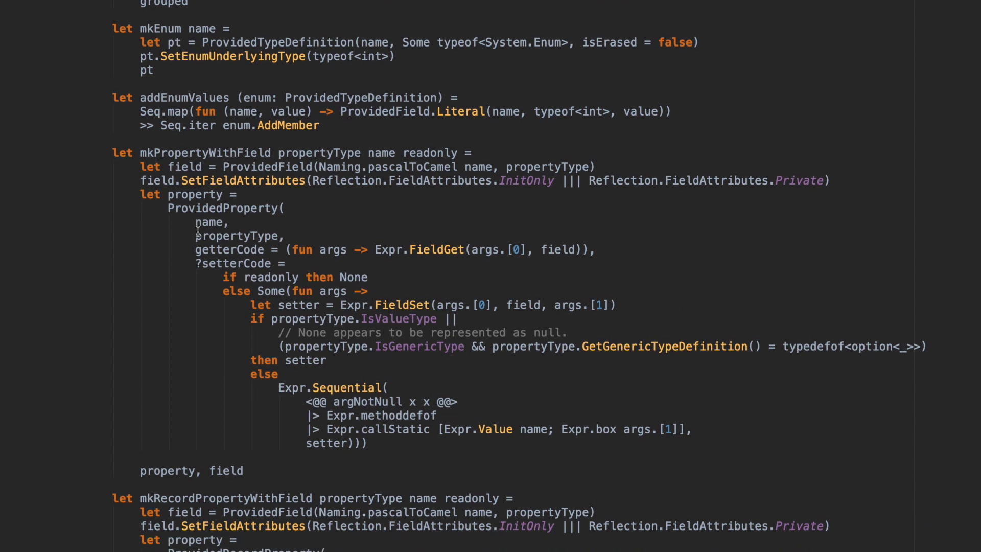
scroll(down, 3)
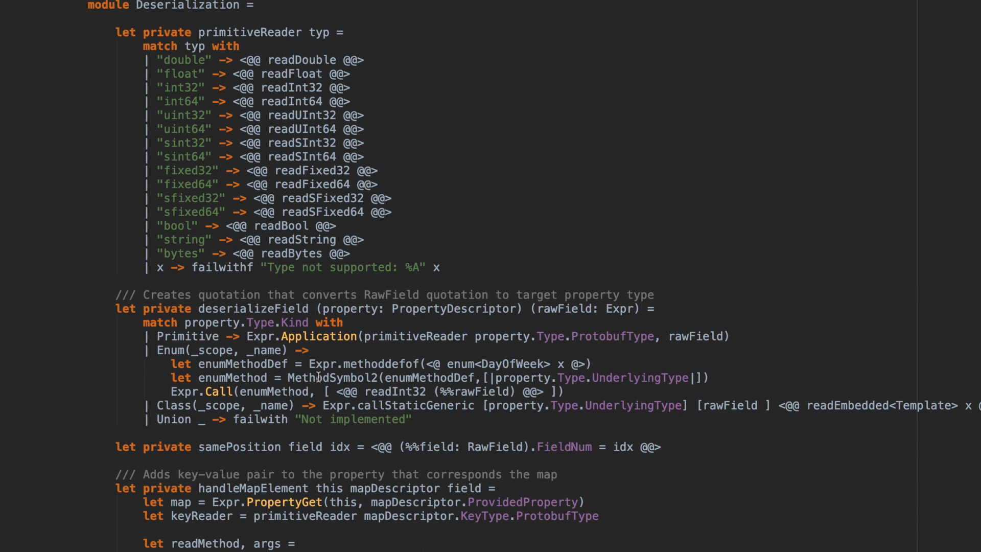
Scroll to serializeProperty's kind/rule tuple match, highlight the Required case, and continue toward callJfield
scroll(down, 3)
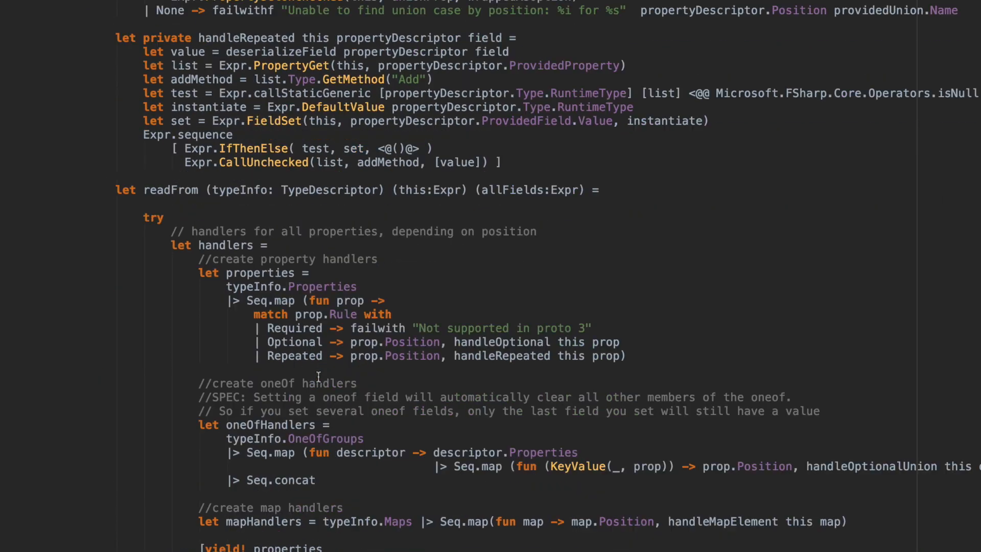
scroll(down, 3)
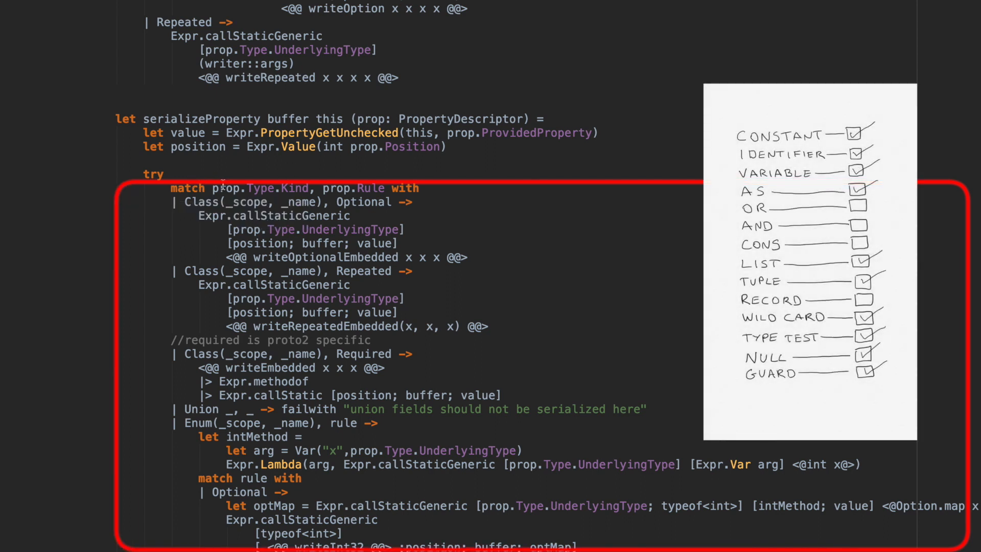
mouse_move(293, 187)
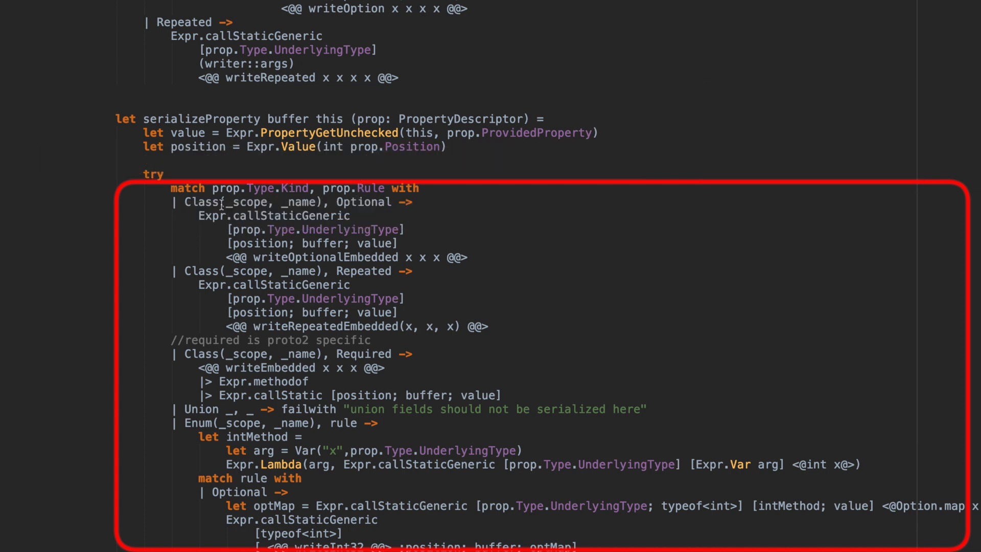
double_click(252, 201)
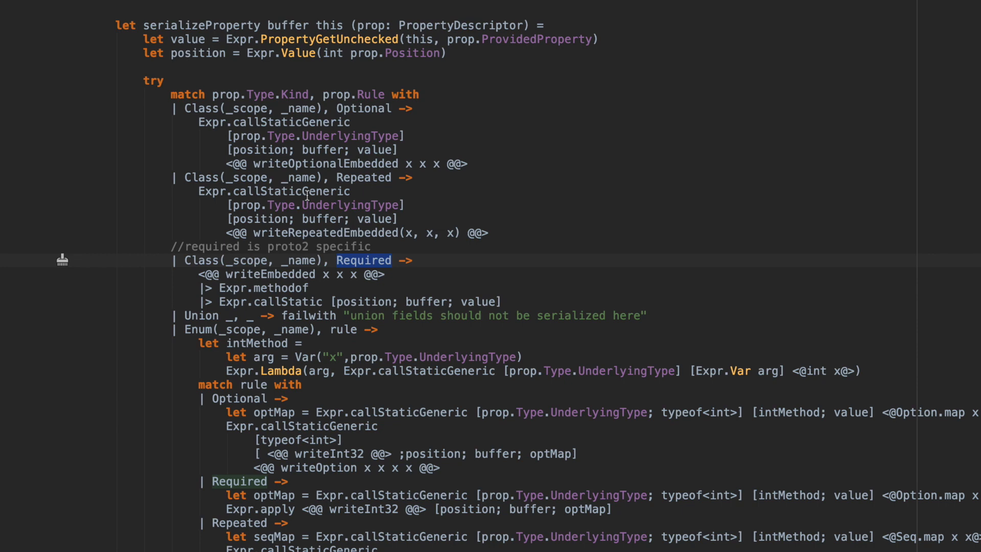
scroll(down, 3)
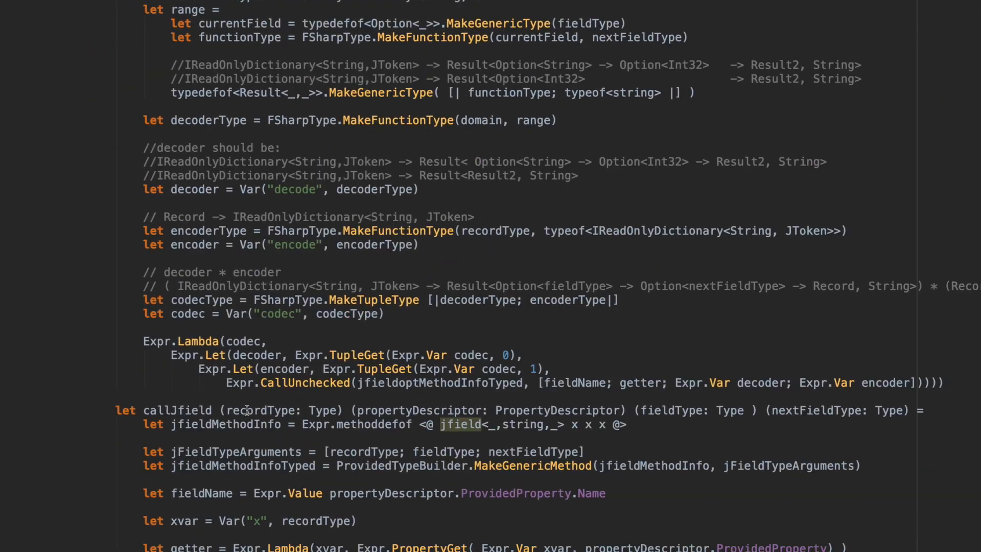
Scroll to createRecordJFieldOpts' loop matching empty, single and h :: t field lists
scroll(down, 3)
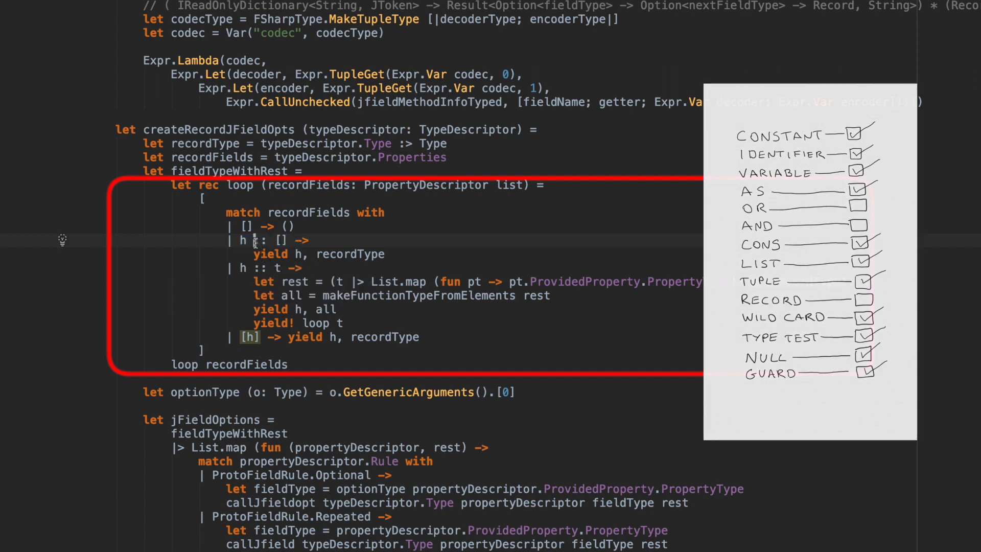
mouse_move(260, 240)
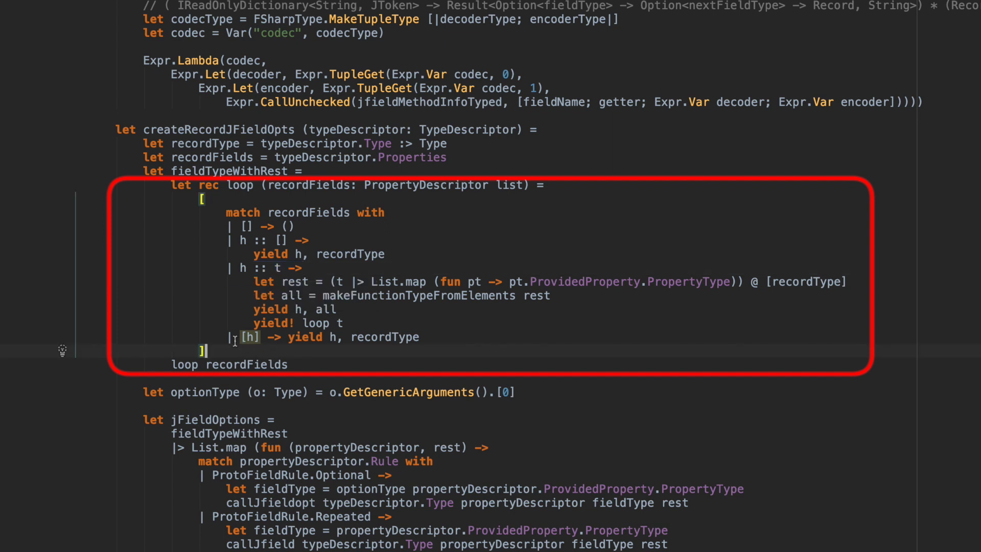
mouse_move(249, 336)
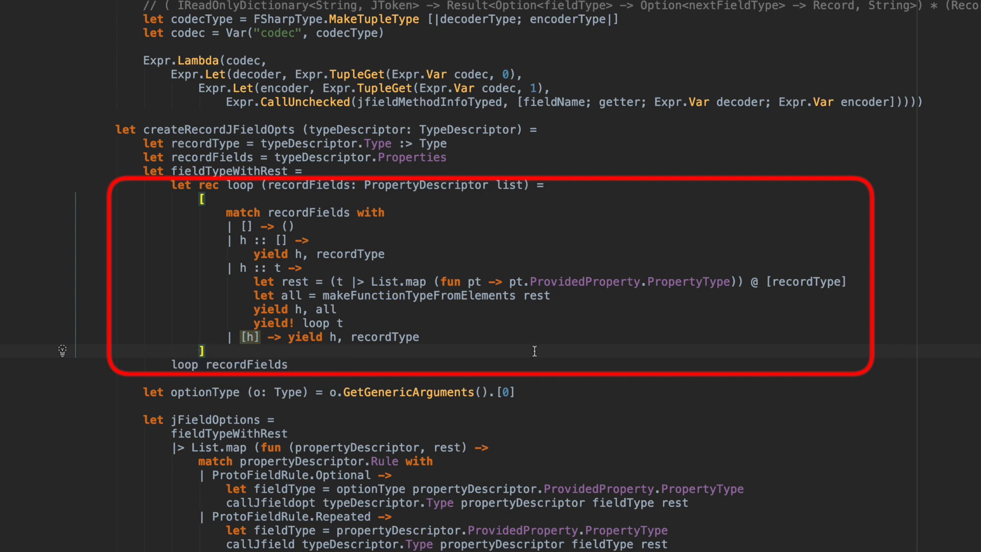
mouse_move(243, 239)
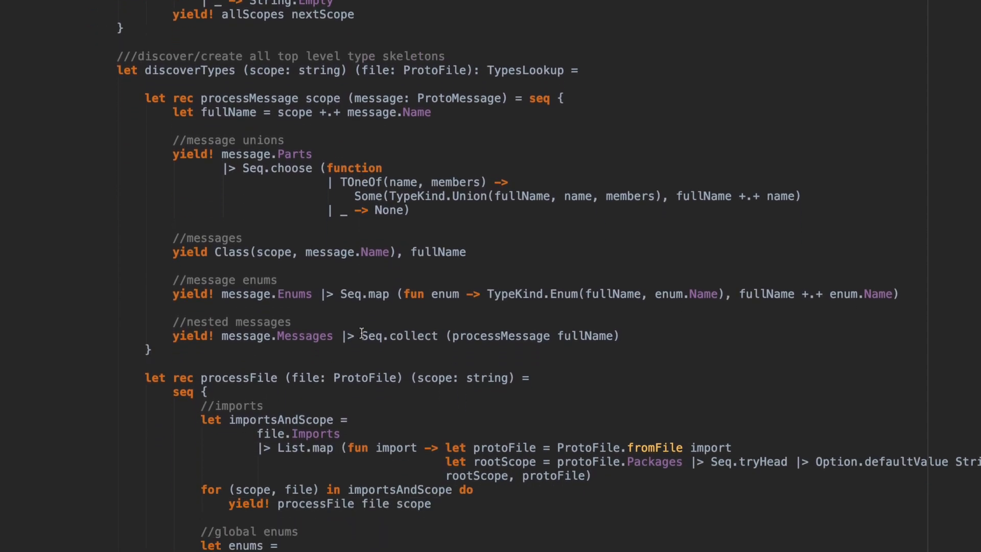
Skim processFile and the descriptor builders, then switch to the F# docs AND pattern section
scroll(down, 3)
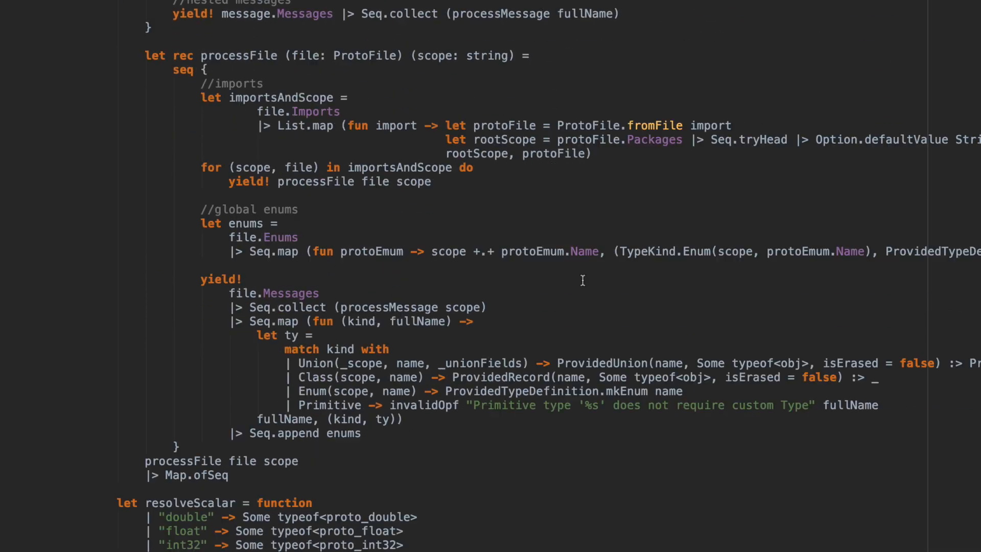
click(106, 508)
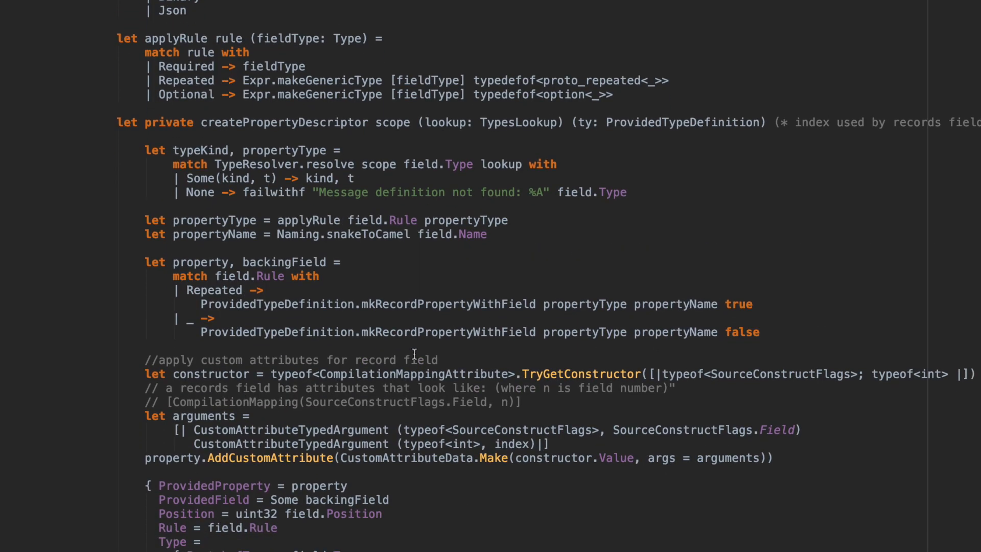
scroll(down, 3)
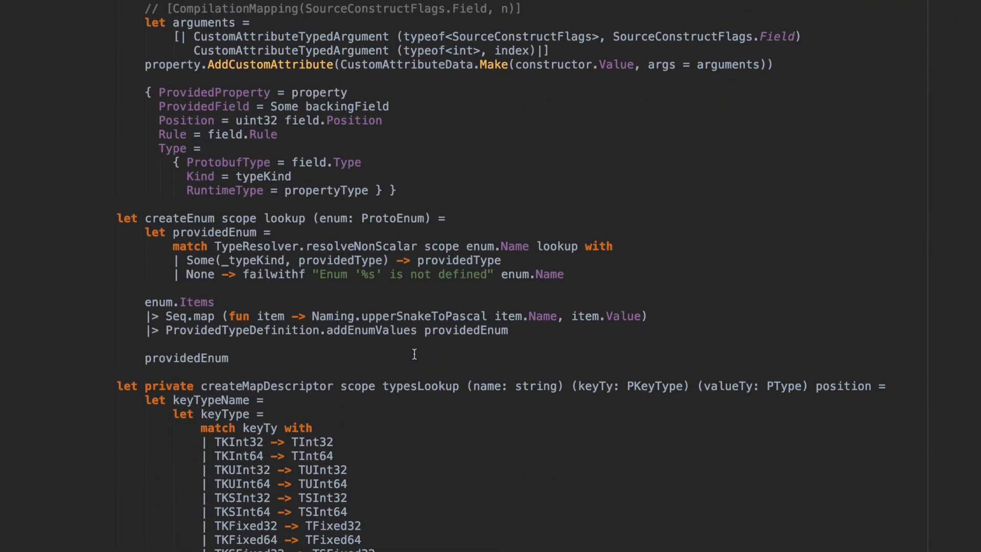
scroll(down, 3)
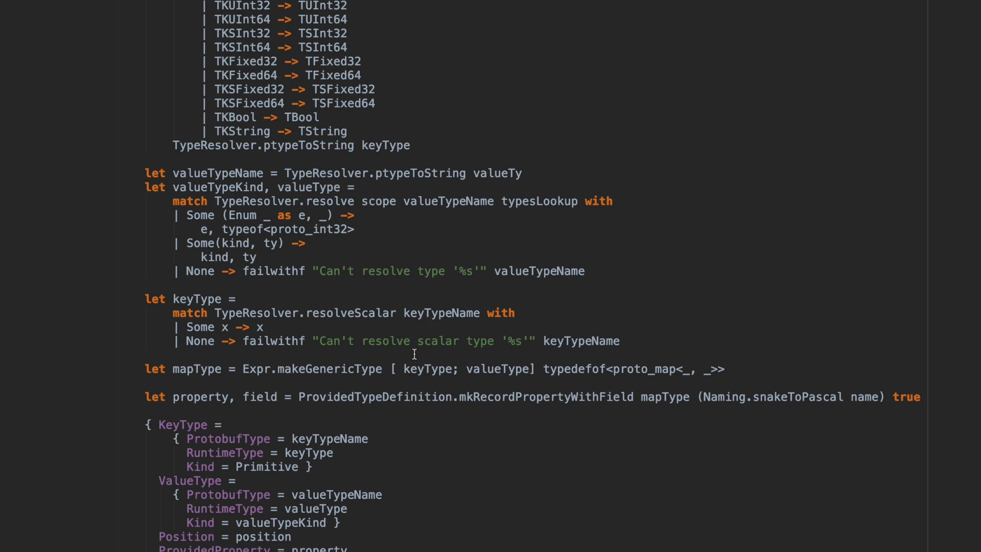
scroll(down, 3)
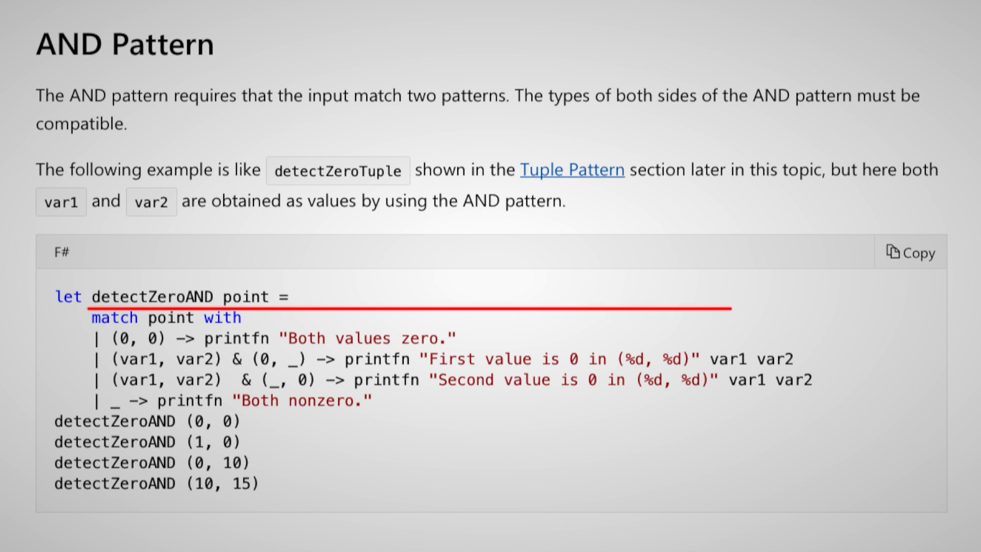
Scroll the Microsoft Docs page down to the F# Record Pattern section and its IsMatchByName example
scroll(down, 3)
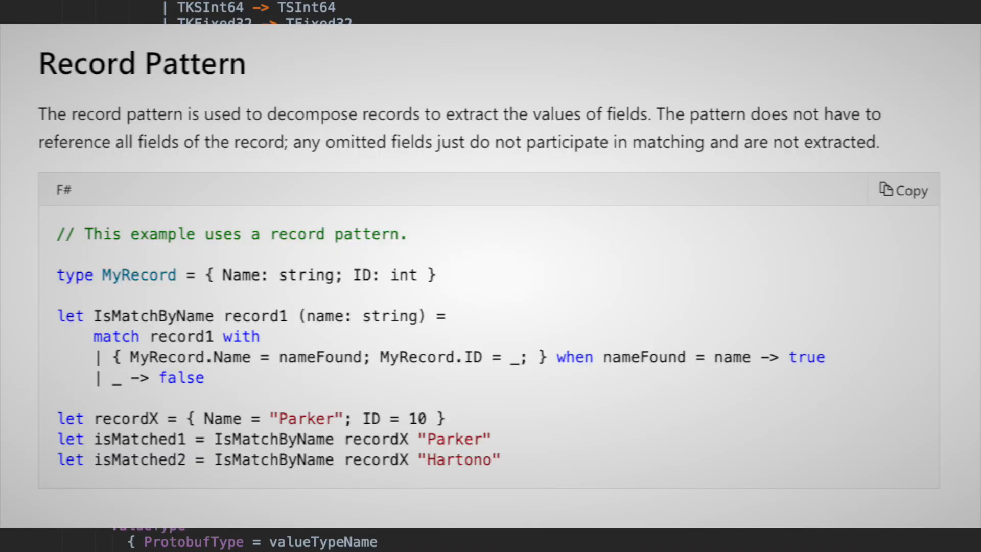